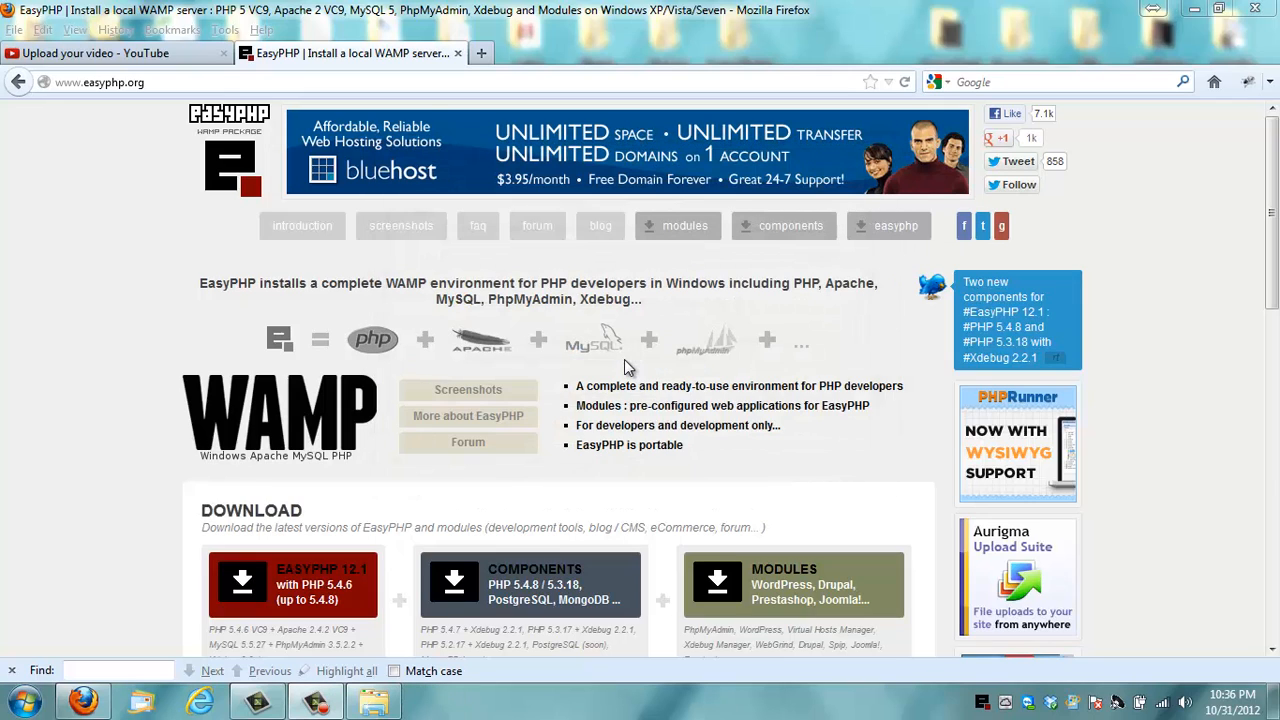
pyautogui.moveTo(600, 364)
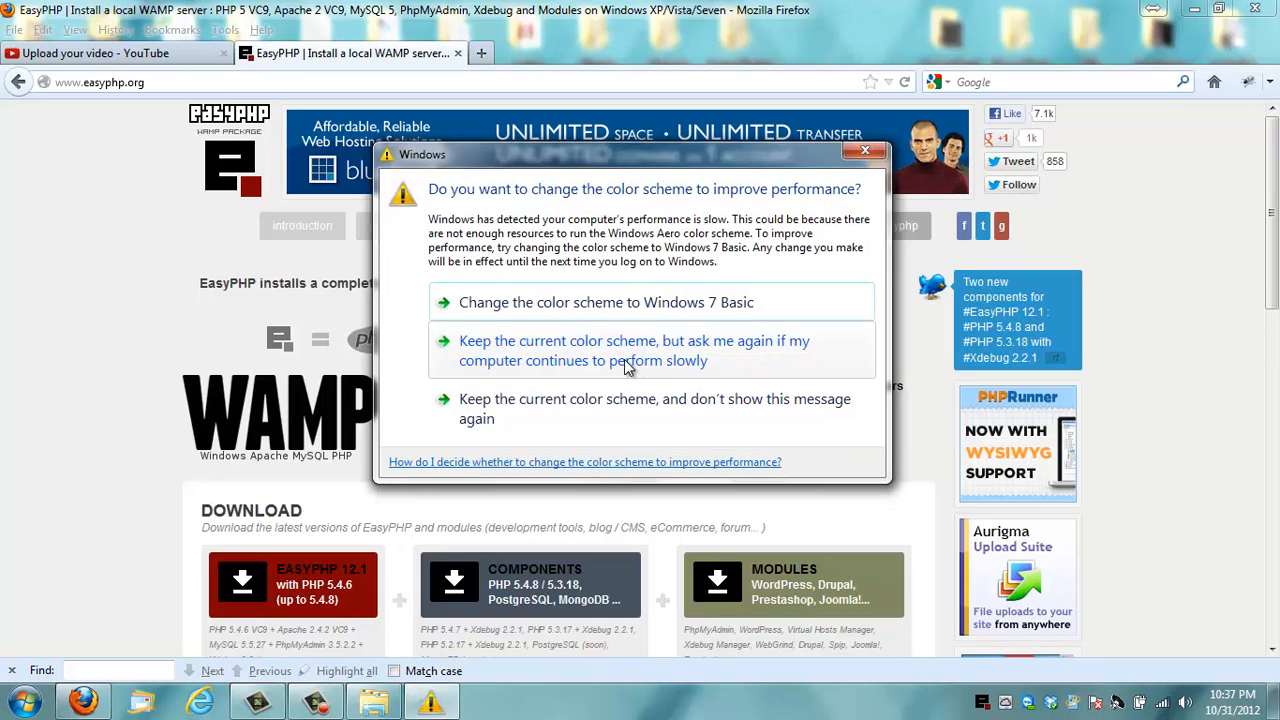
# Step: Launch EasyPHP 5.3.9 from All Programs and view the Apache server's start/stop options
pyautogui.click(864, 150)
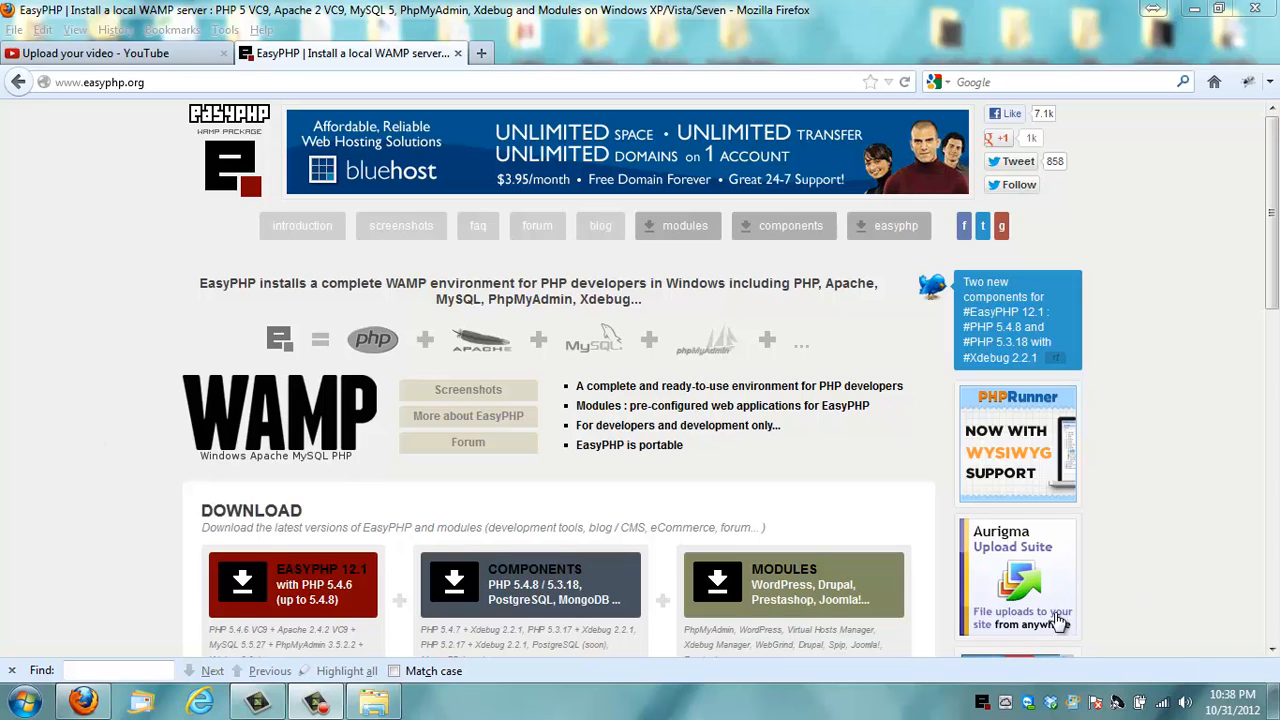
pyautogui.click(20, 700)
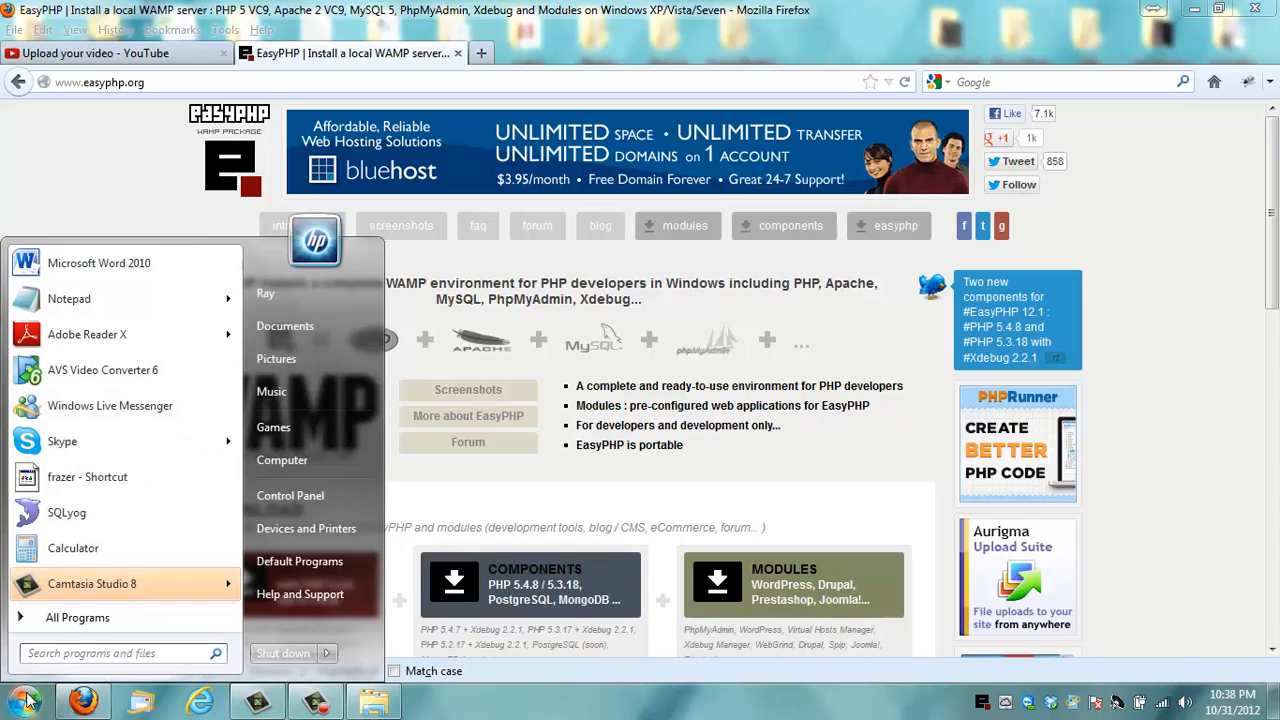
pyautogui.click(76, 616)
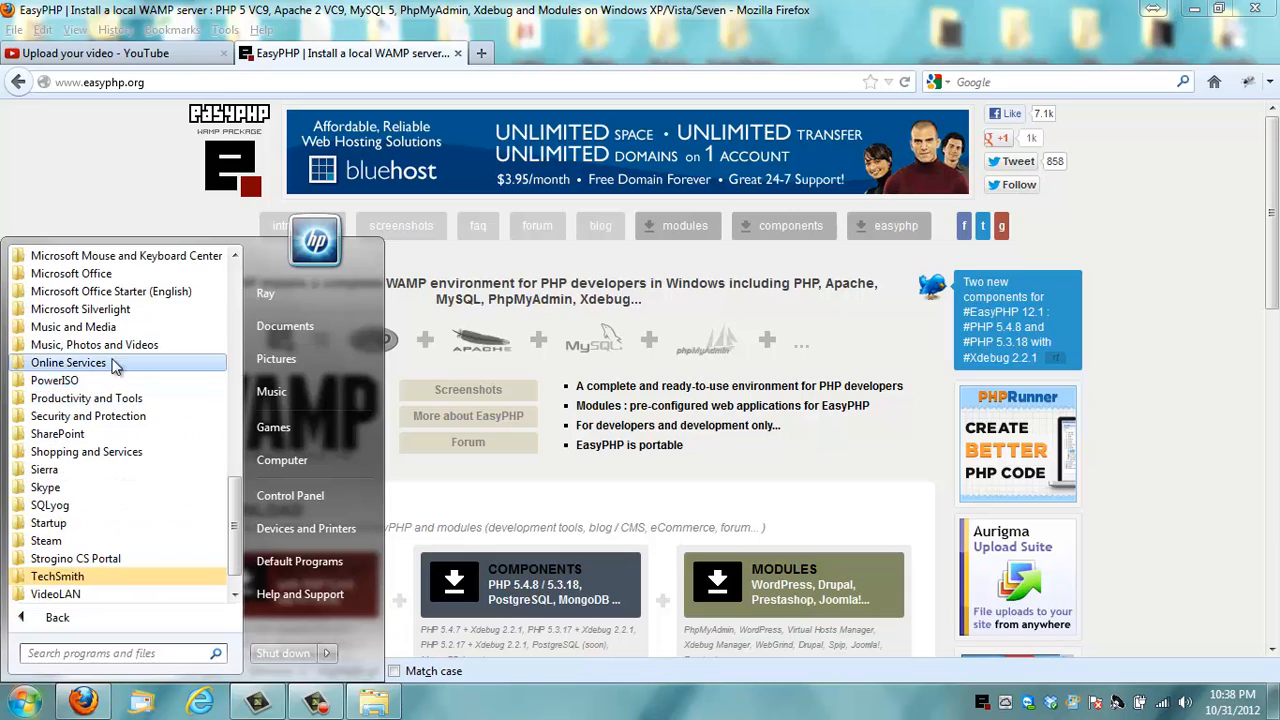
pyautogui.scroll(3)
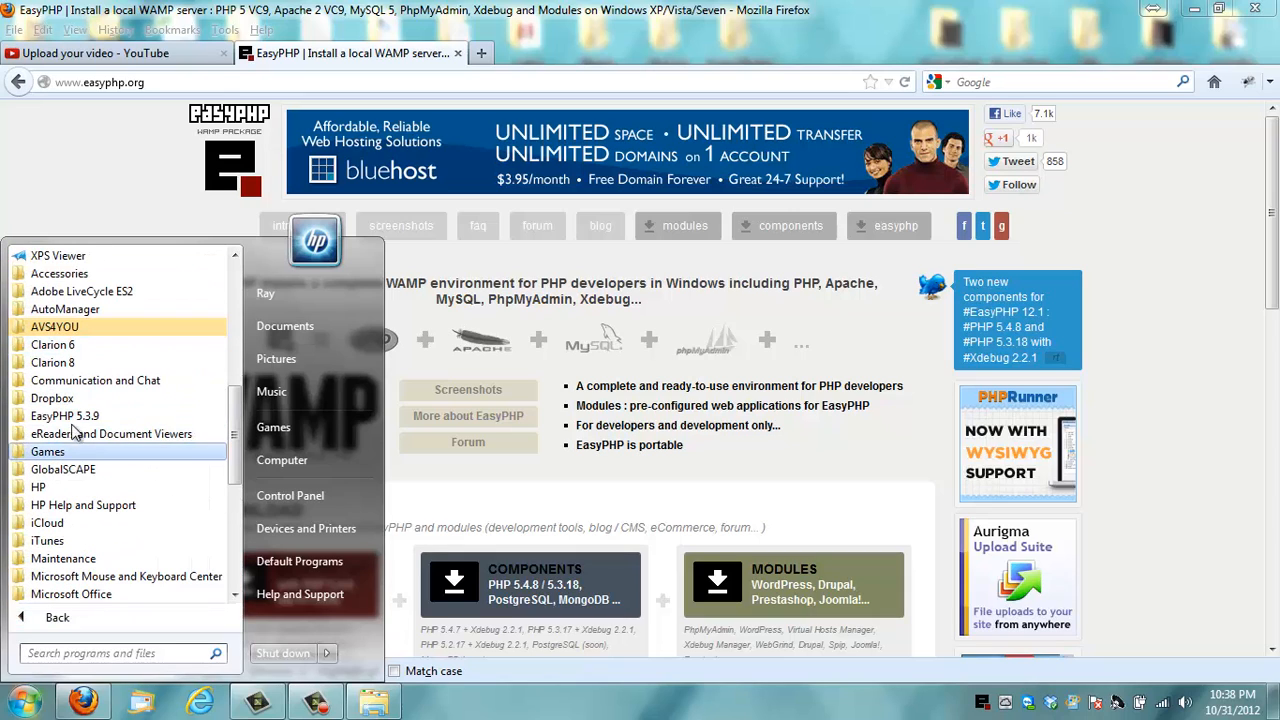
pyautogui.click(64, 414)
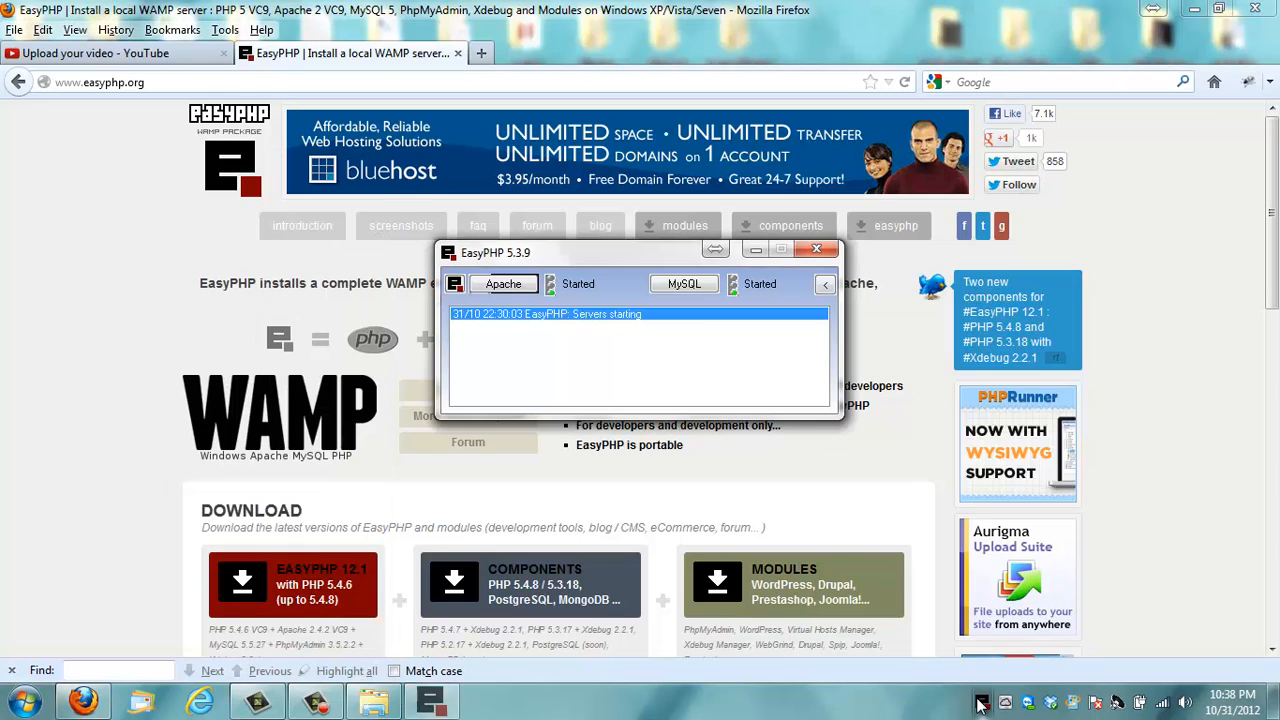
pyautogui.moveTo(670, 338)
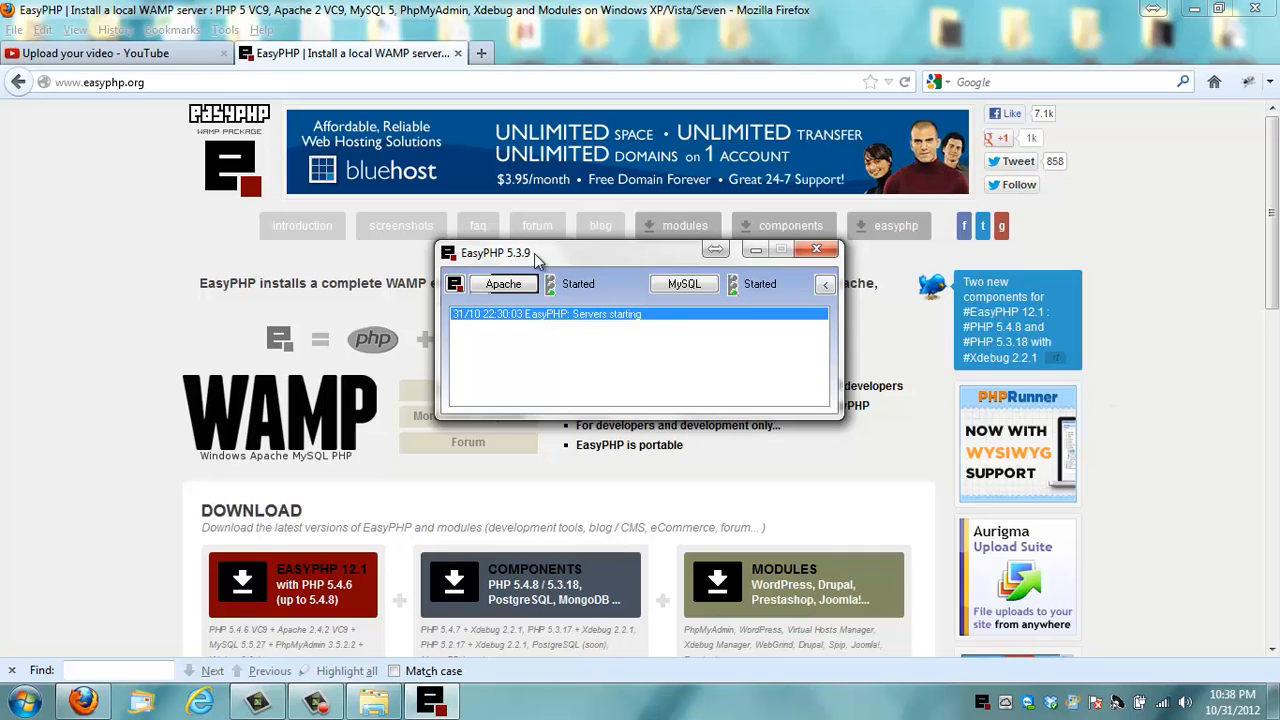
pyautogui.click(504, 284)
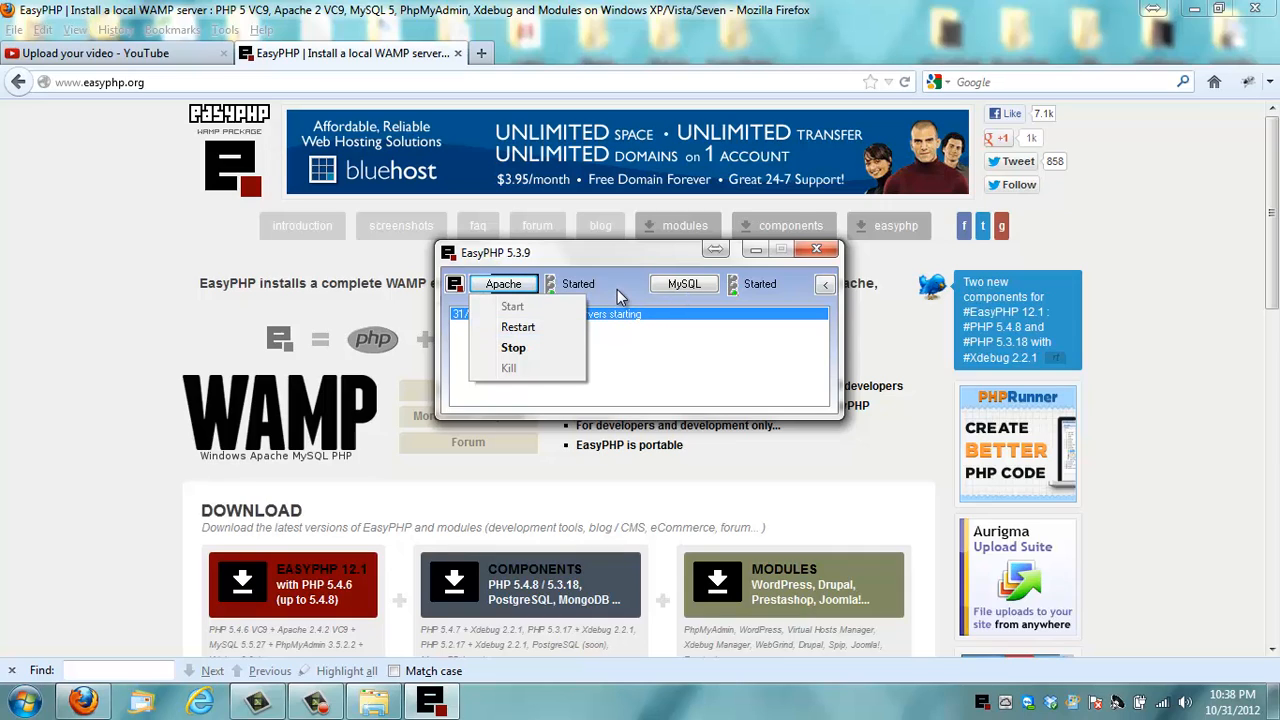
pyautogui.moveTo(620, 290)
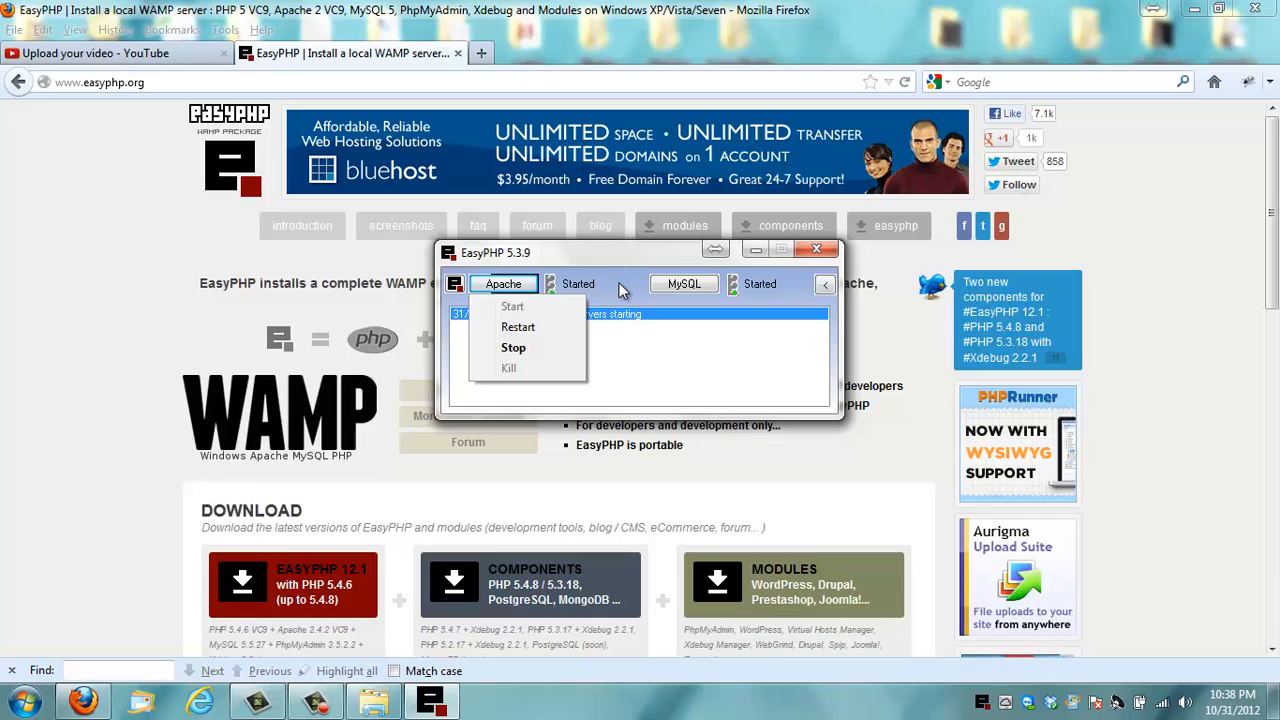
pyautogui.moveTo(978, 704)
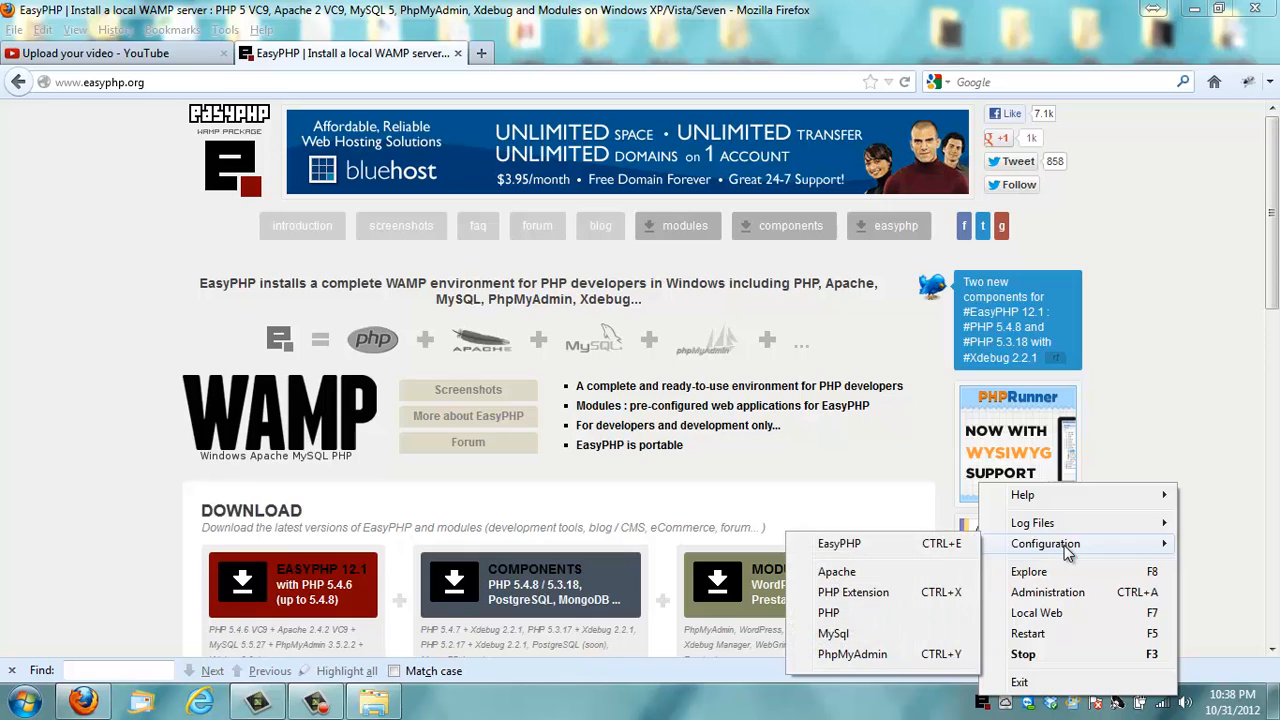
pyautogui.moveTo(1050, 644)
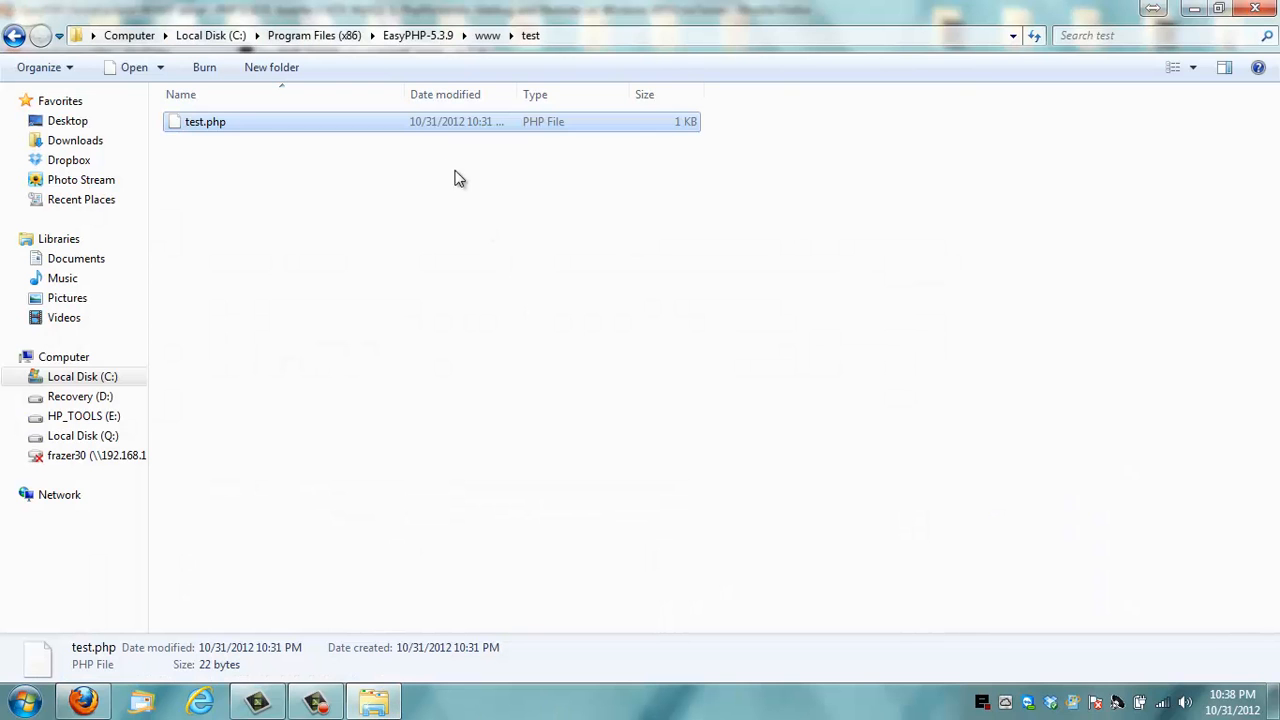
pyautogui.moveTo(364, 144)
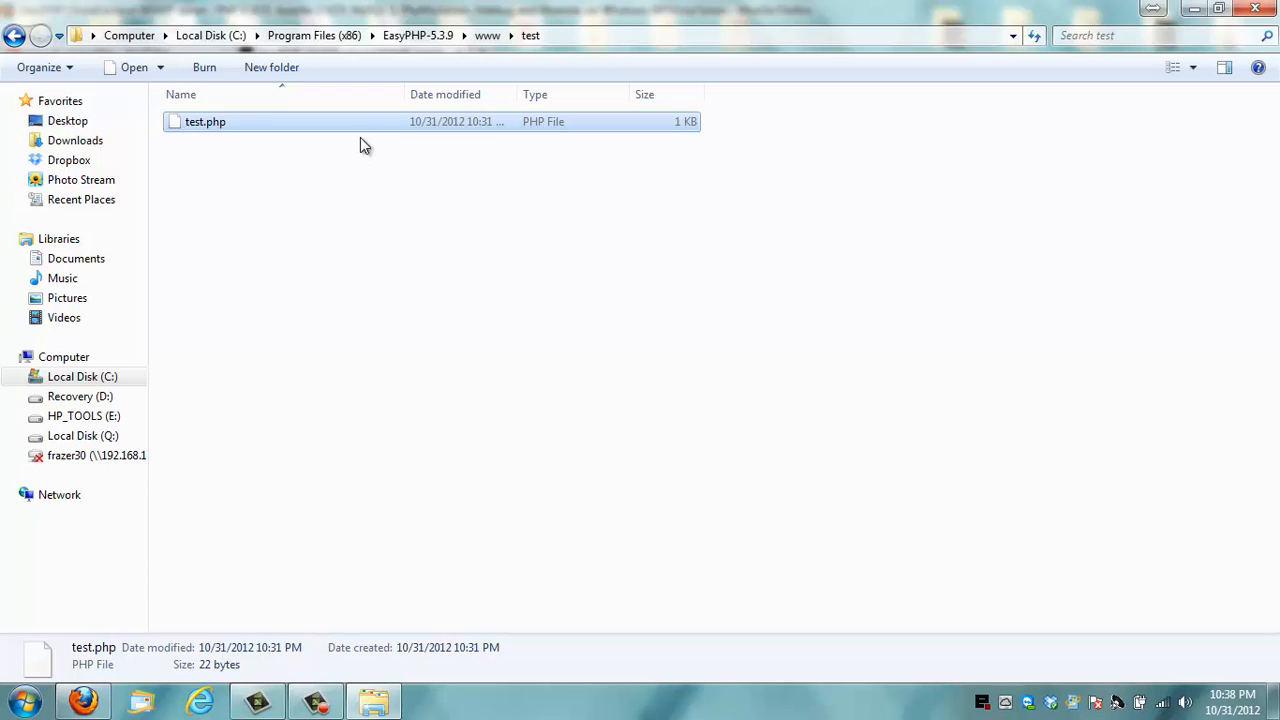
# Step: Open test.php with Notepad, chosen from the list of installed programs
pyautogui.rightClick(204, 122)
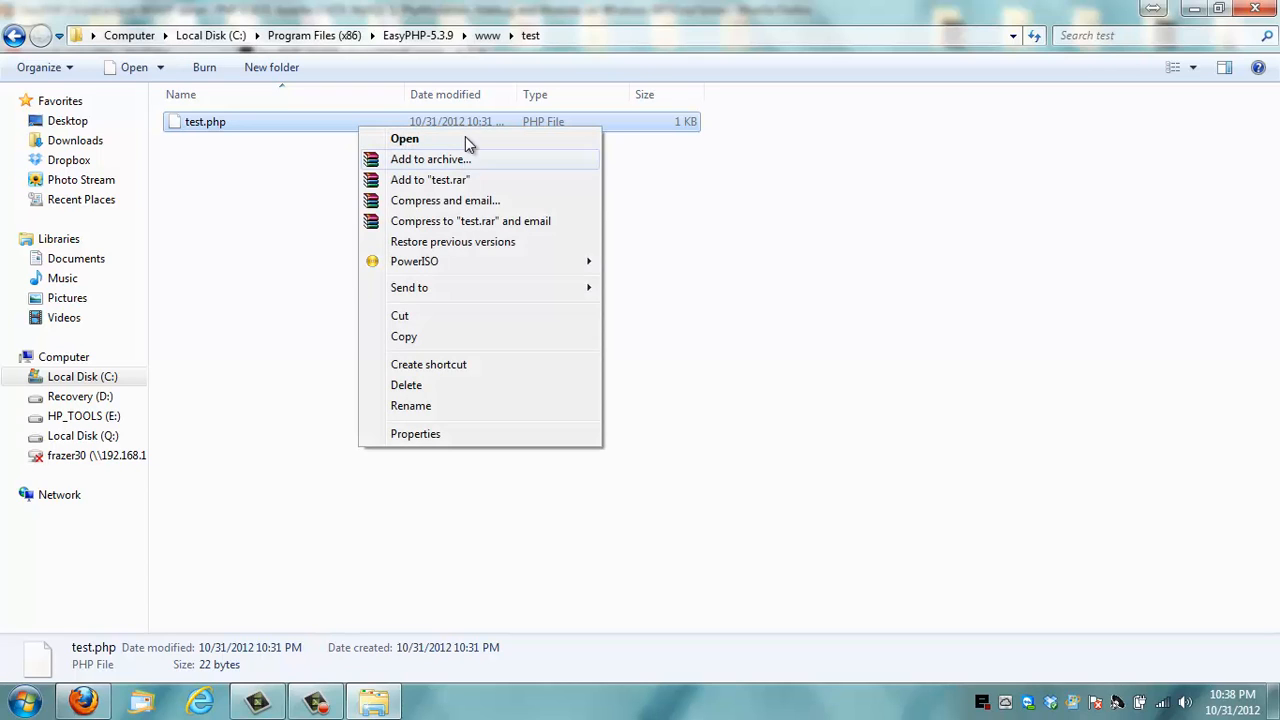
pyautogui.click(404, 138)
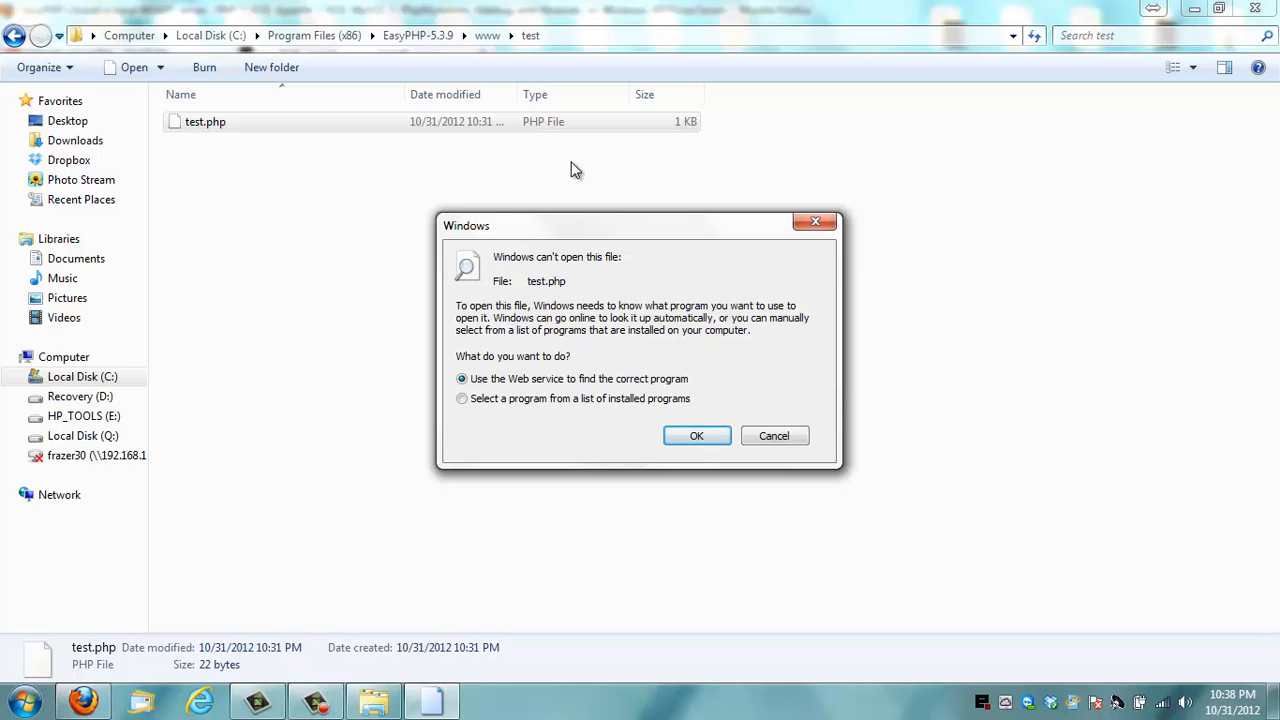
pyautogui.click(462, 398)
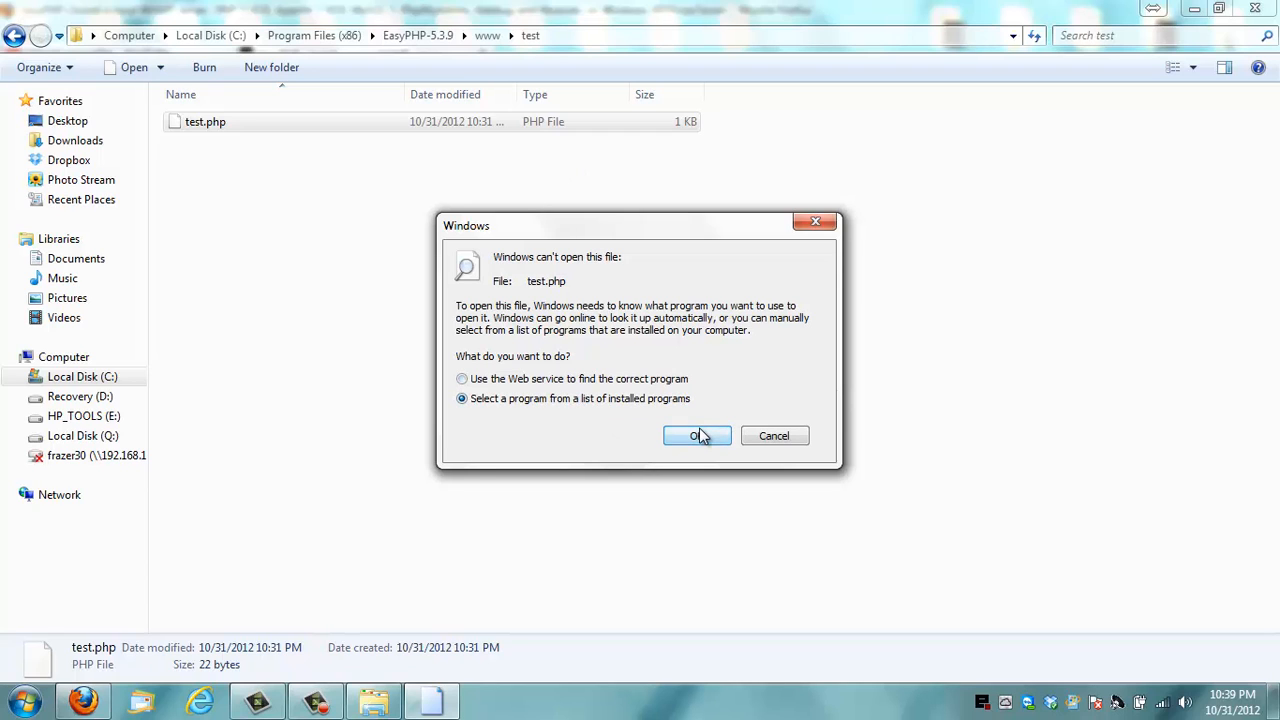
pyautogui.click(696, 436)
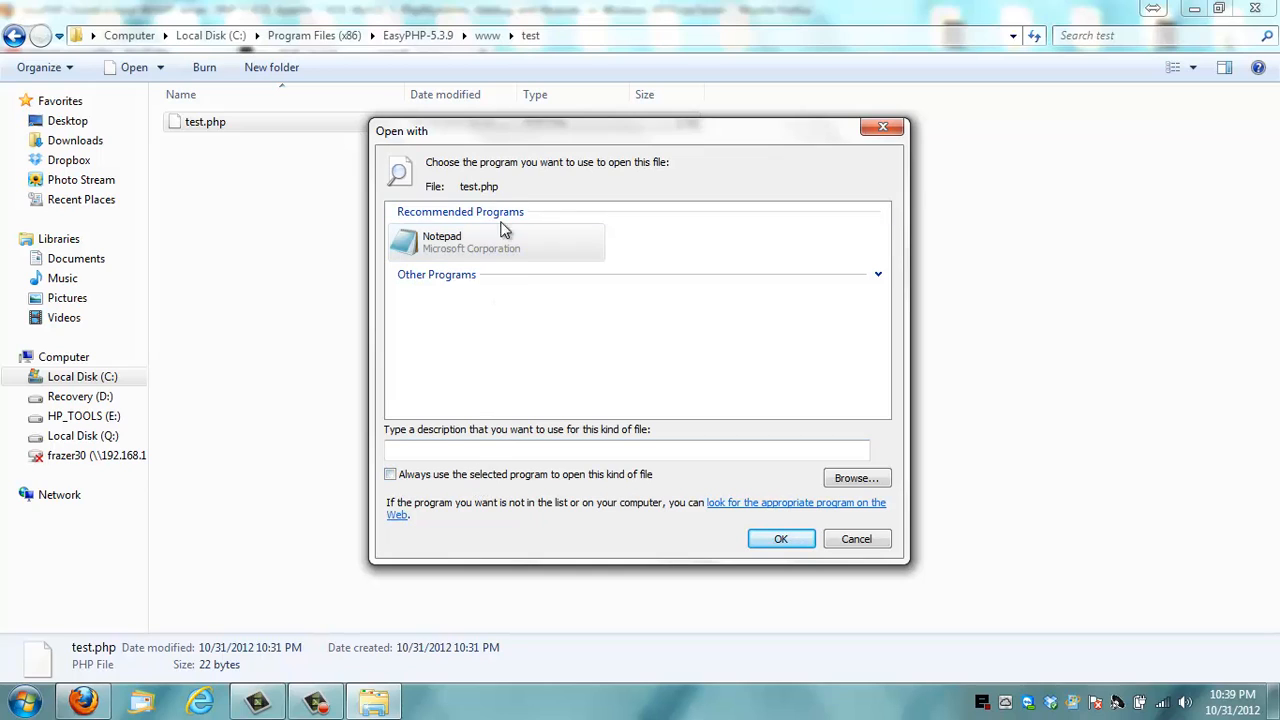
pyautogui.click(780, 540)
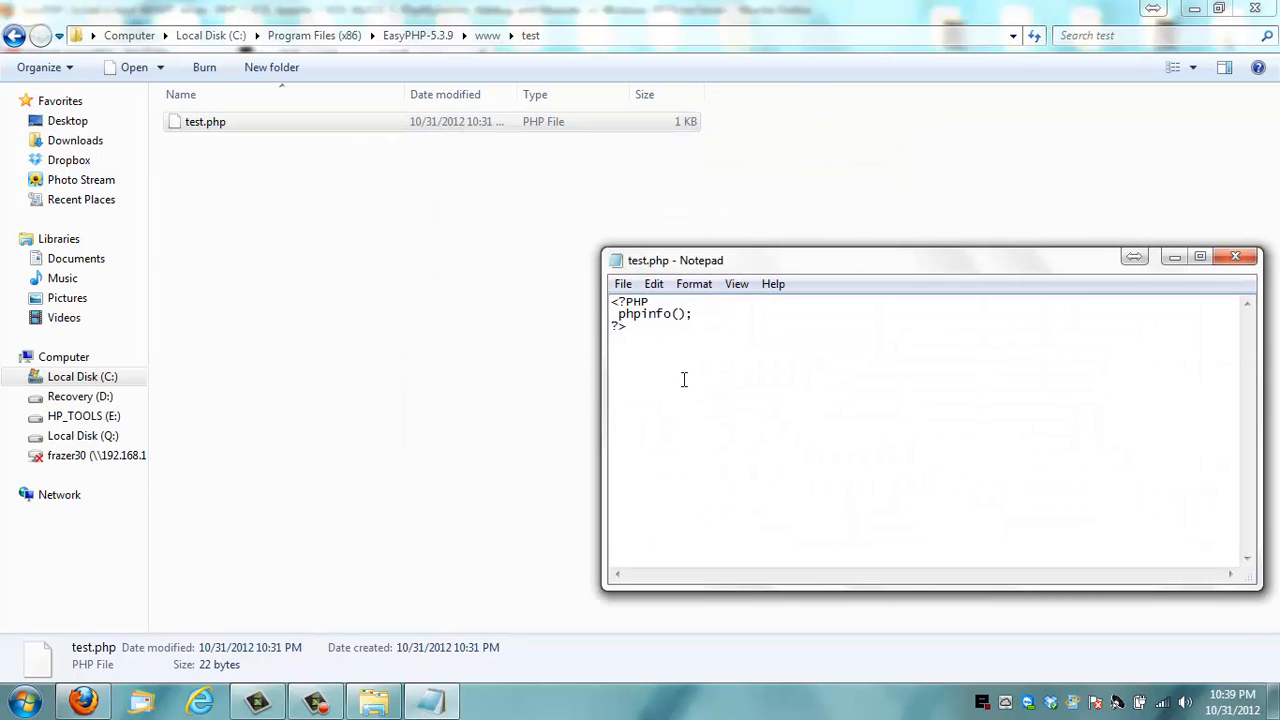
pyautogui.moveTo(720, 322)
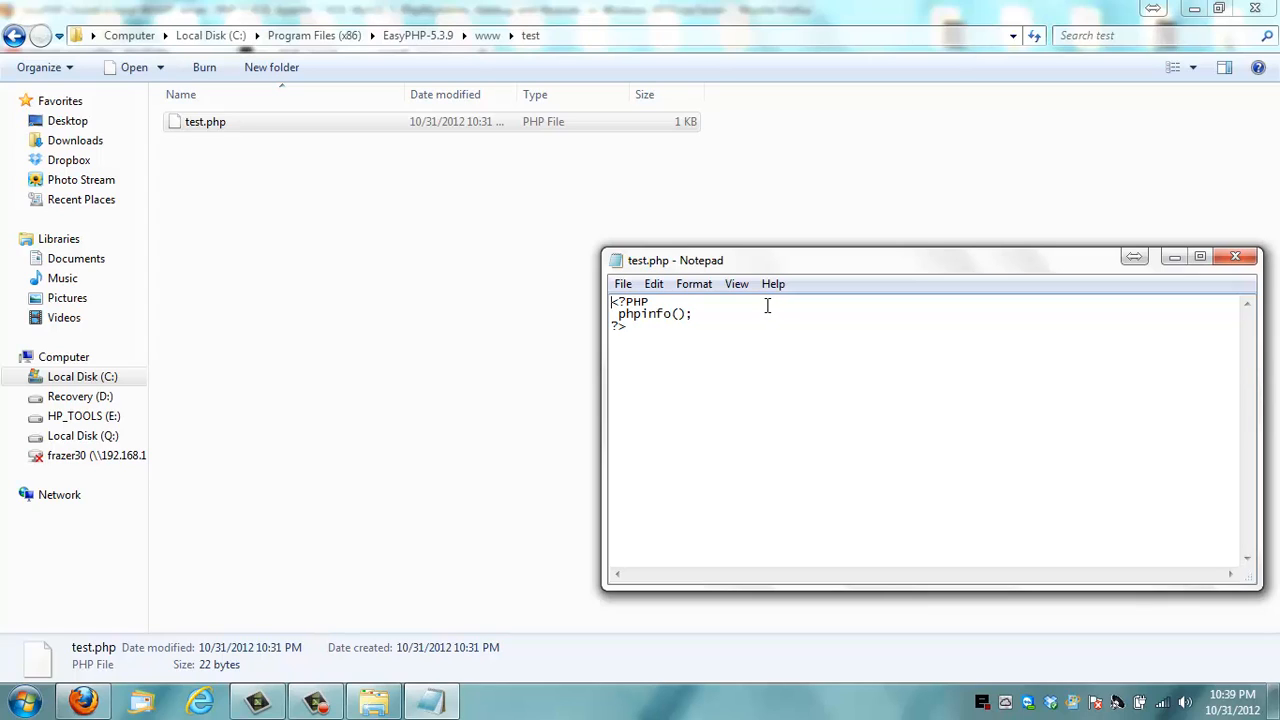
pyautogui.moveTo(764, 308)
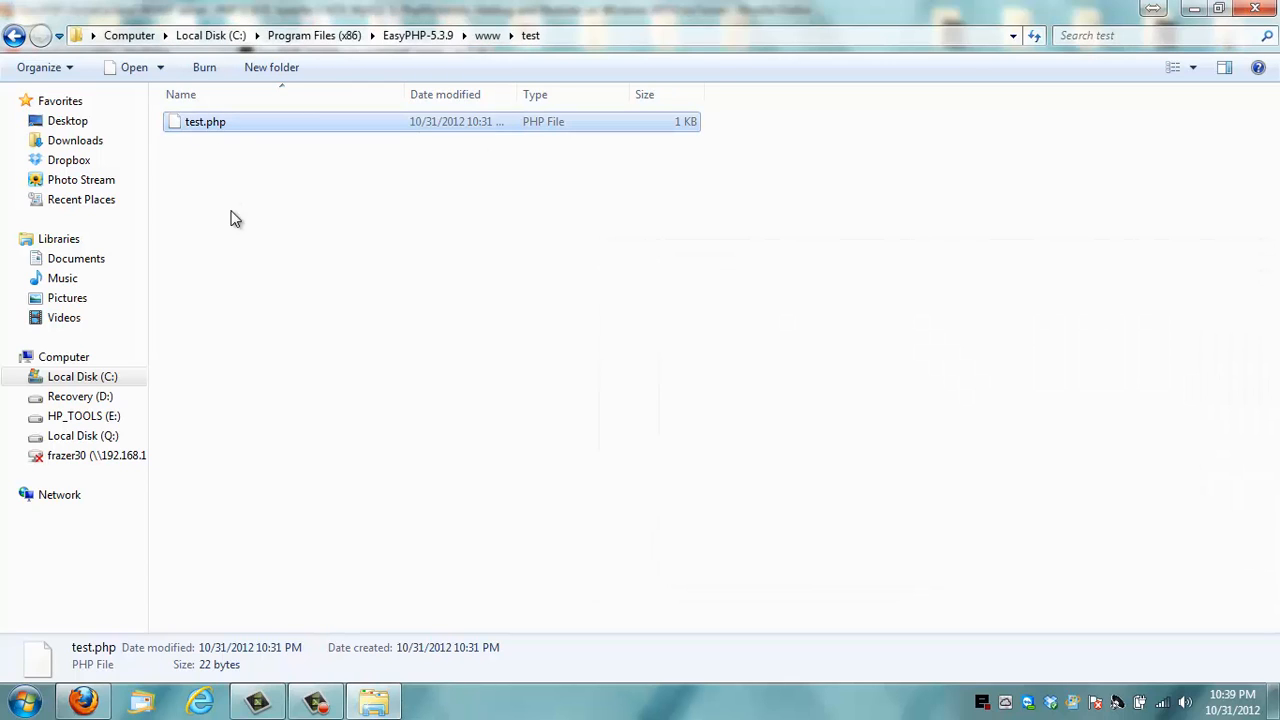
# Step: Bring Firefox to the front and show the EasyPHP tray server menu
pyautogui.click(84, 700)
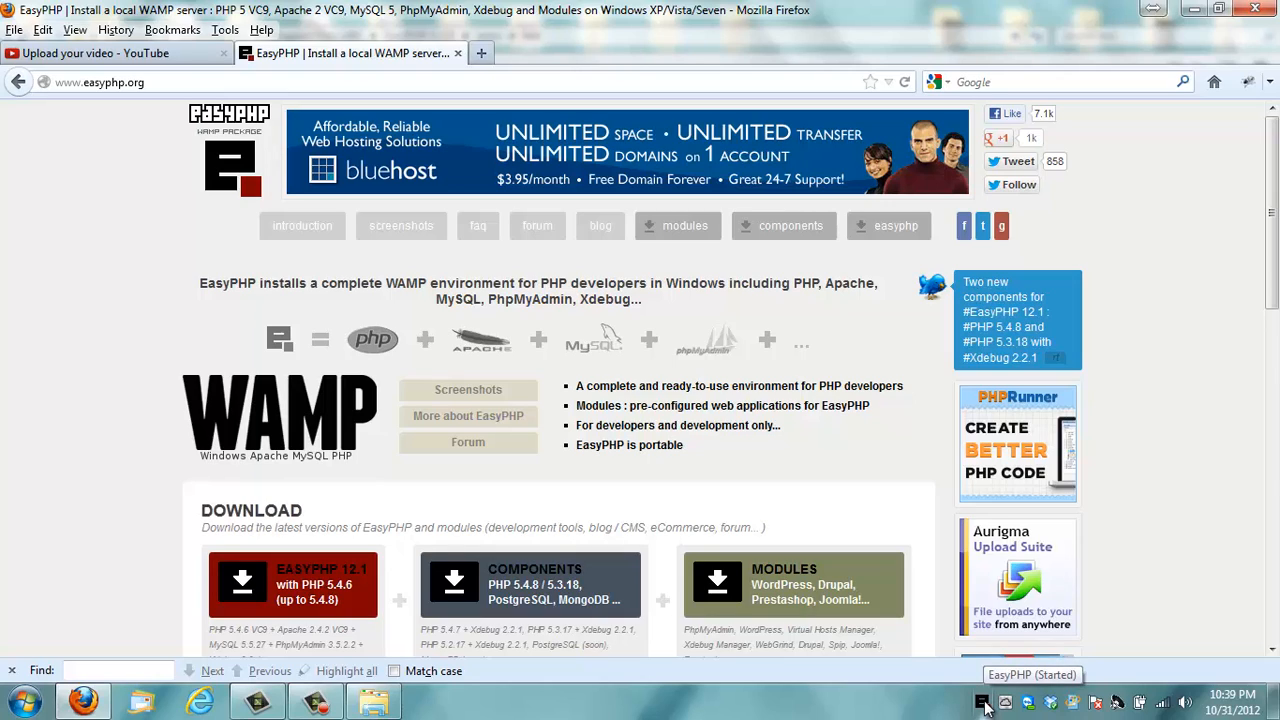
pyautogui.moveTo(688, 104)
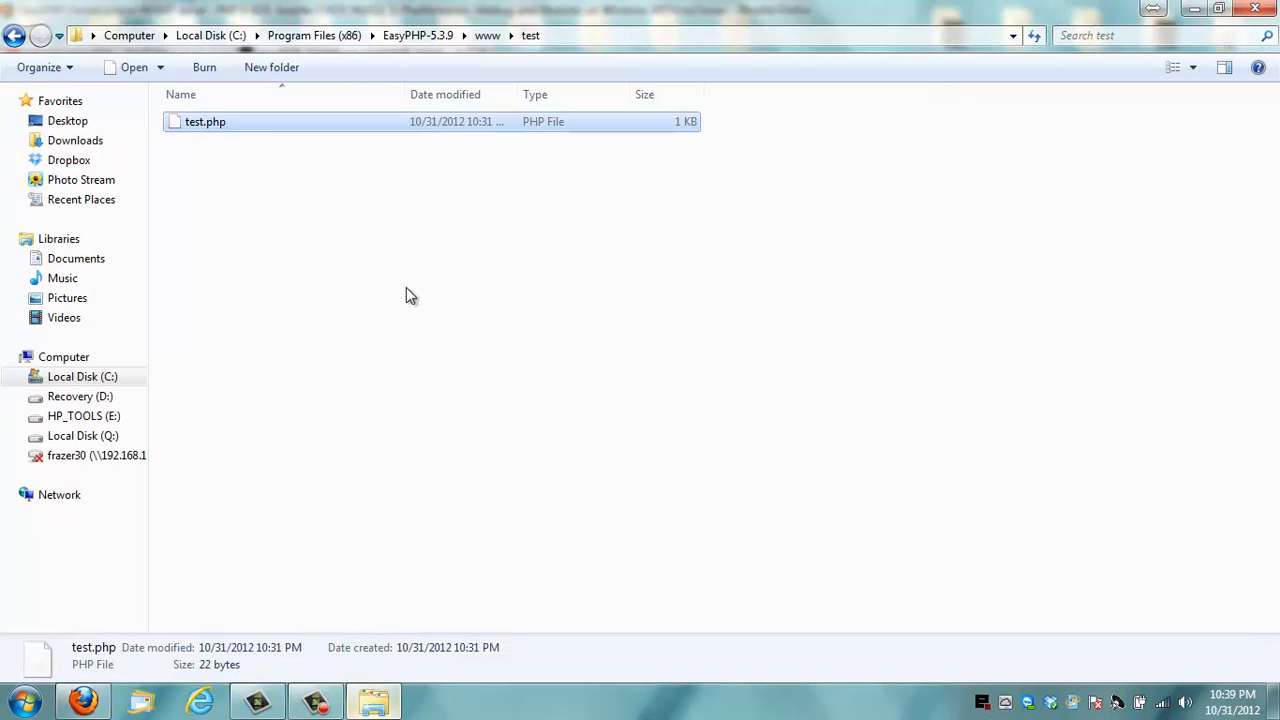
pyautogui.moveTo(258, 128)
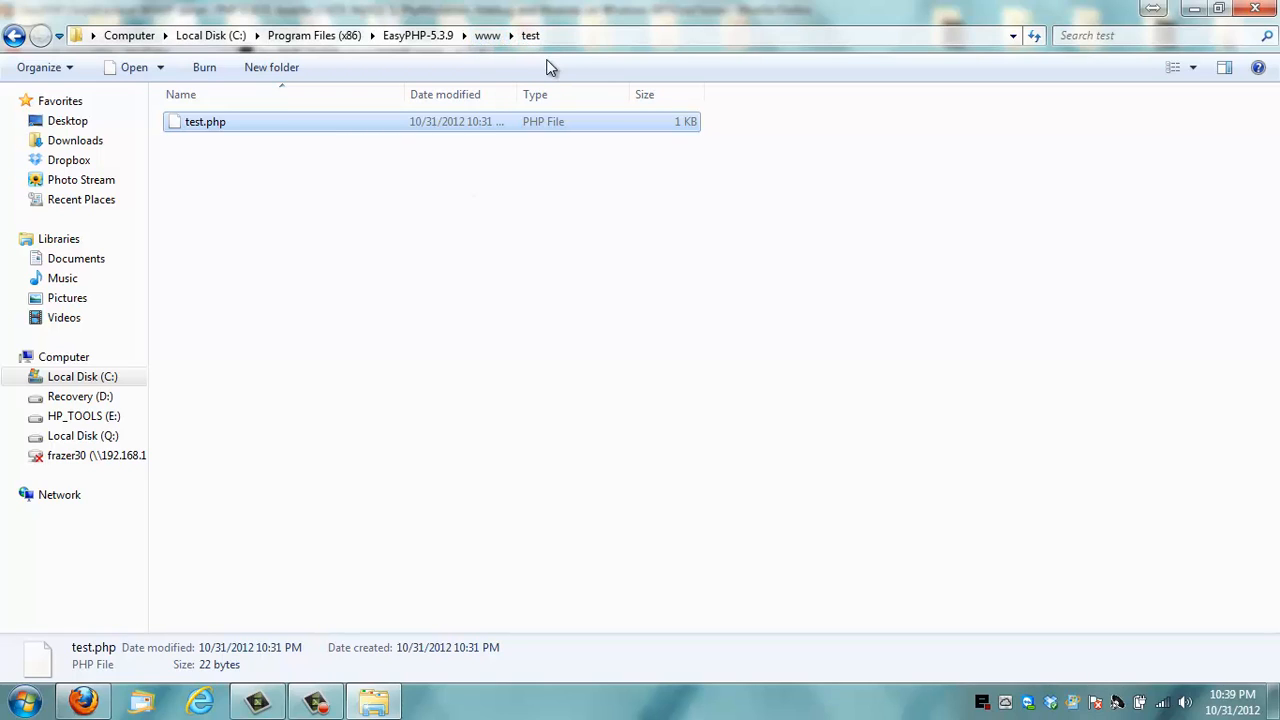
pyautogui.moveTo(392, 532)
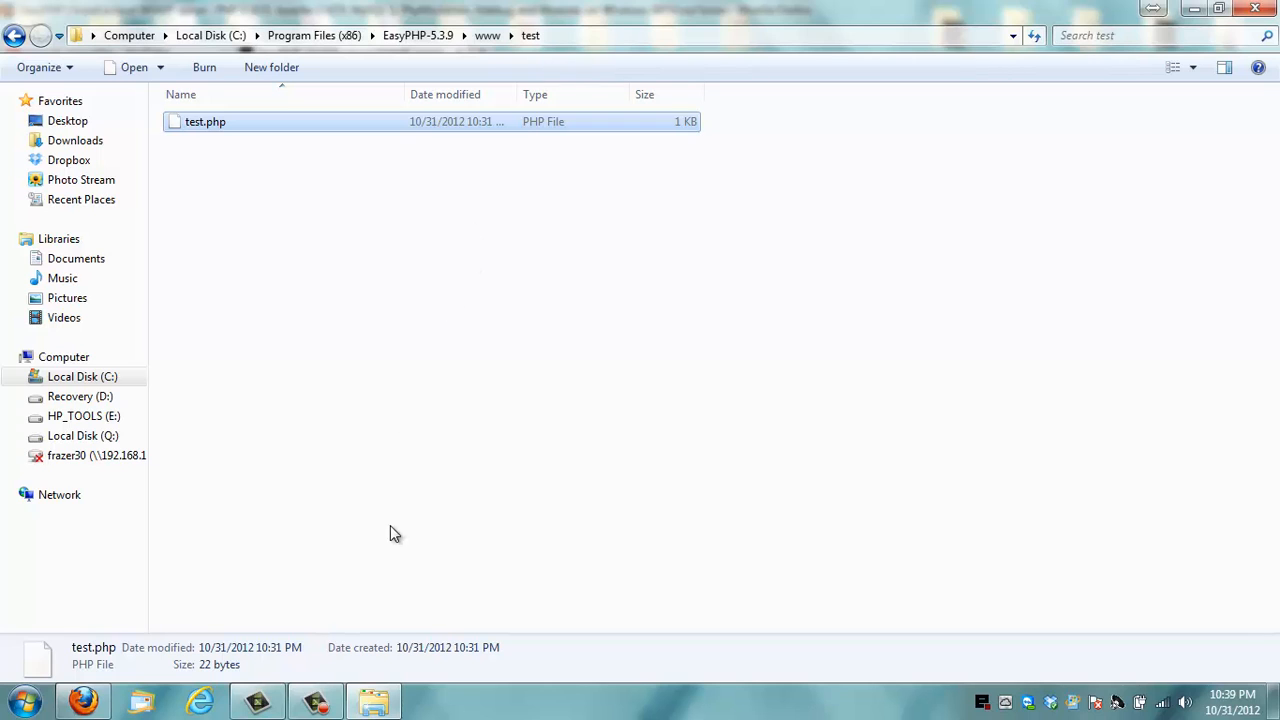
pyautogui.click(84, 700)
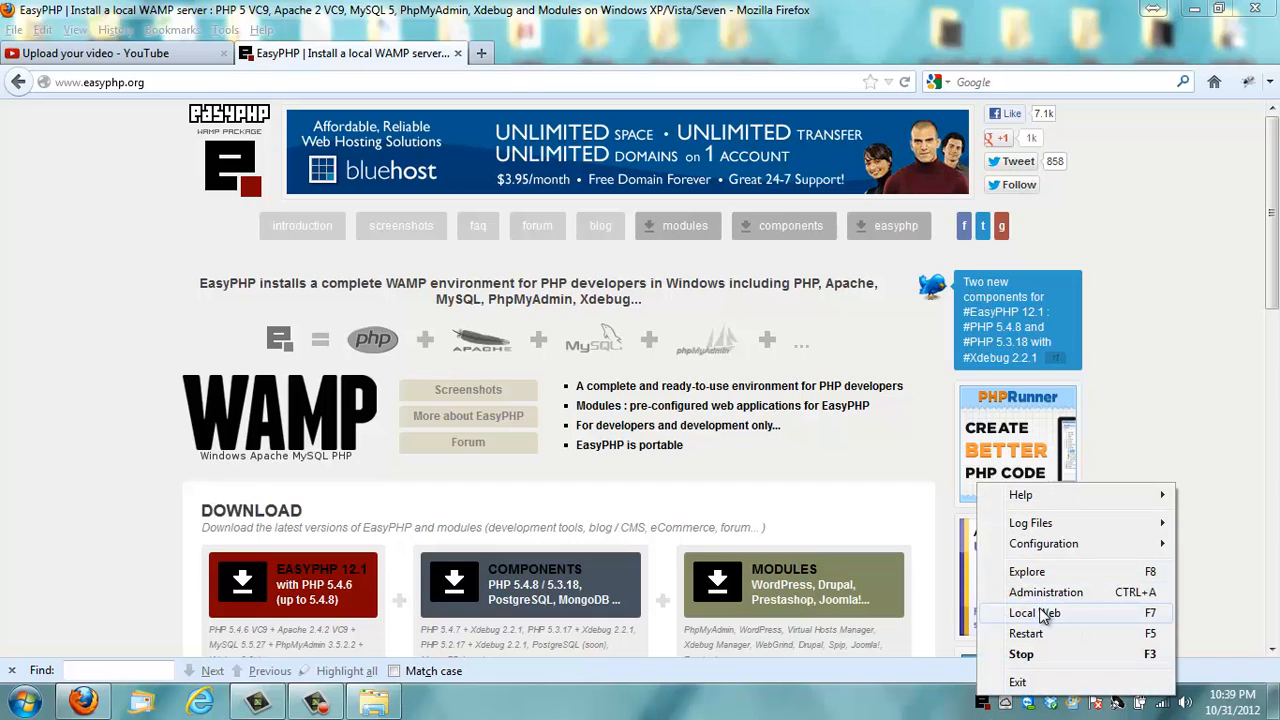
# Step: Browse Local Web to the test folder and run test.php, showing the PHP 5.3.9 info page
pyautogui.click(1034, 612)
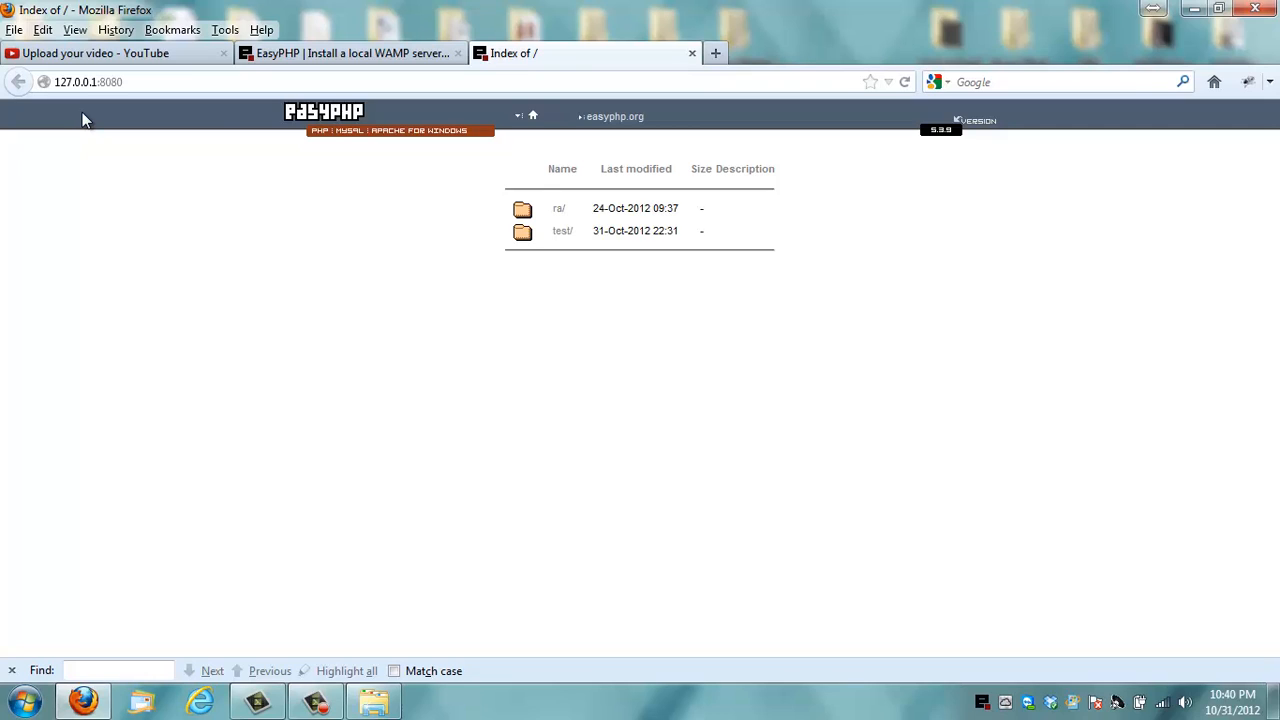
pyautogui.moveTo(588, 274)
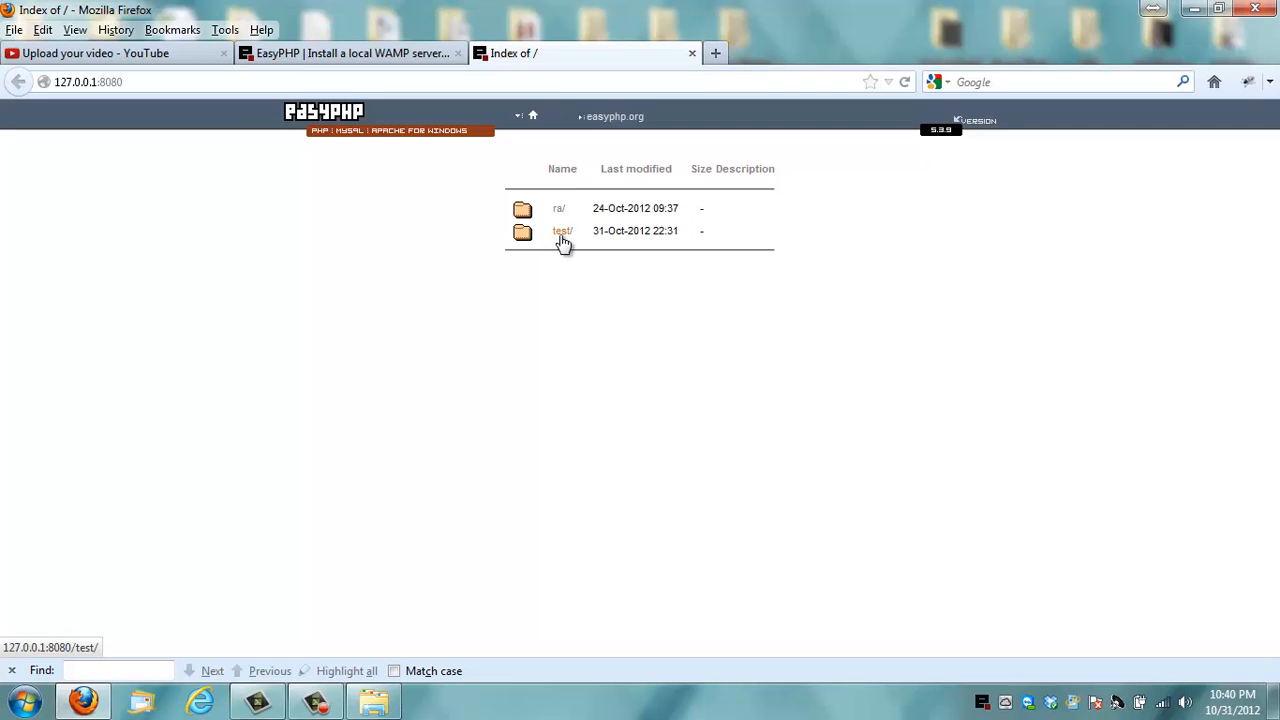
pyautogui.click(562, 232)
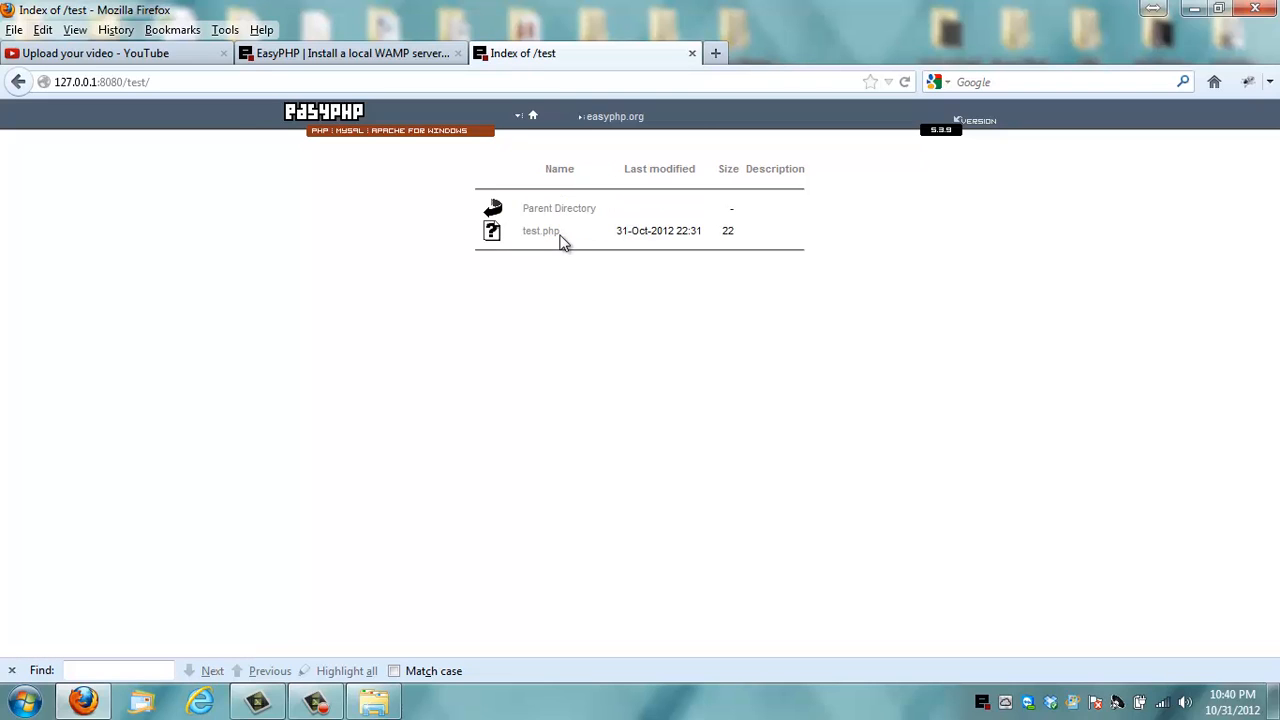
pyautogui.click(540, 230)
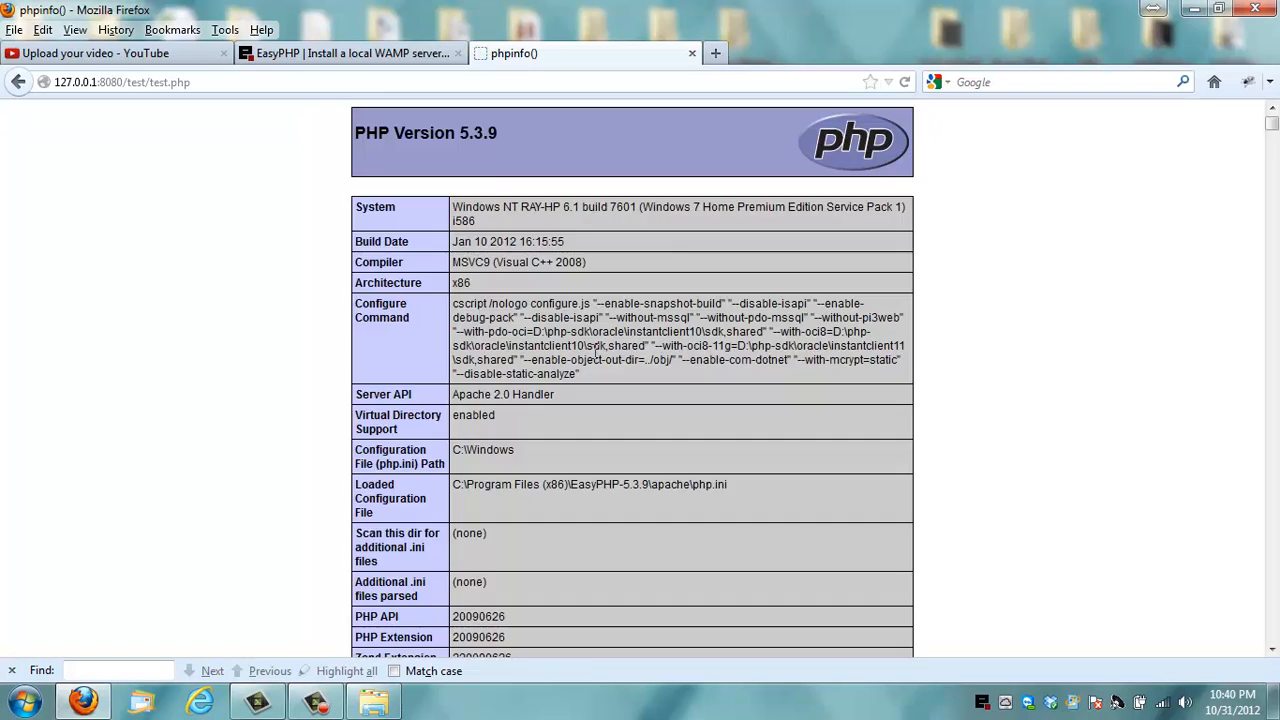
# Step: Scroll through the phpinfo results and close that tab
pyautogui.scroll(-3)
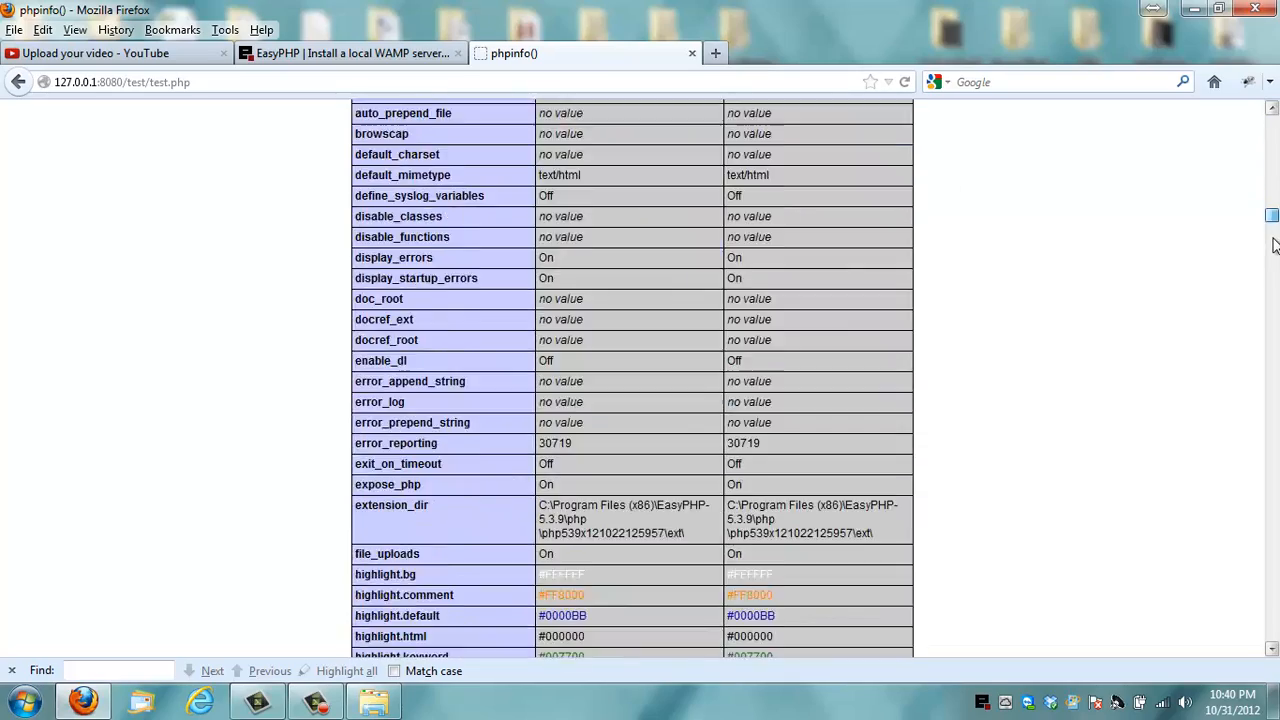
pyautogui.scroll(-3)
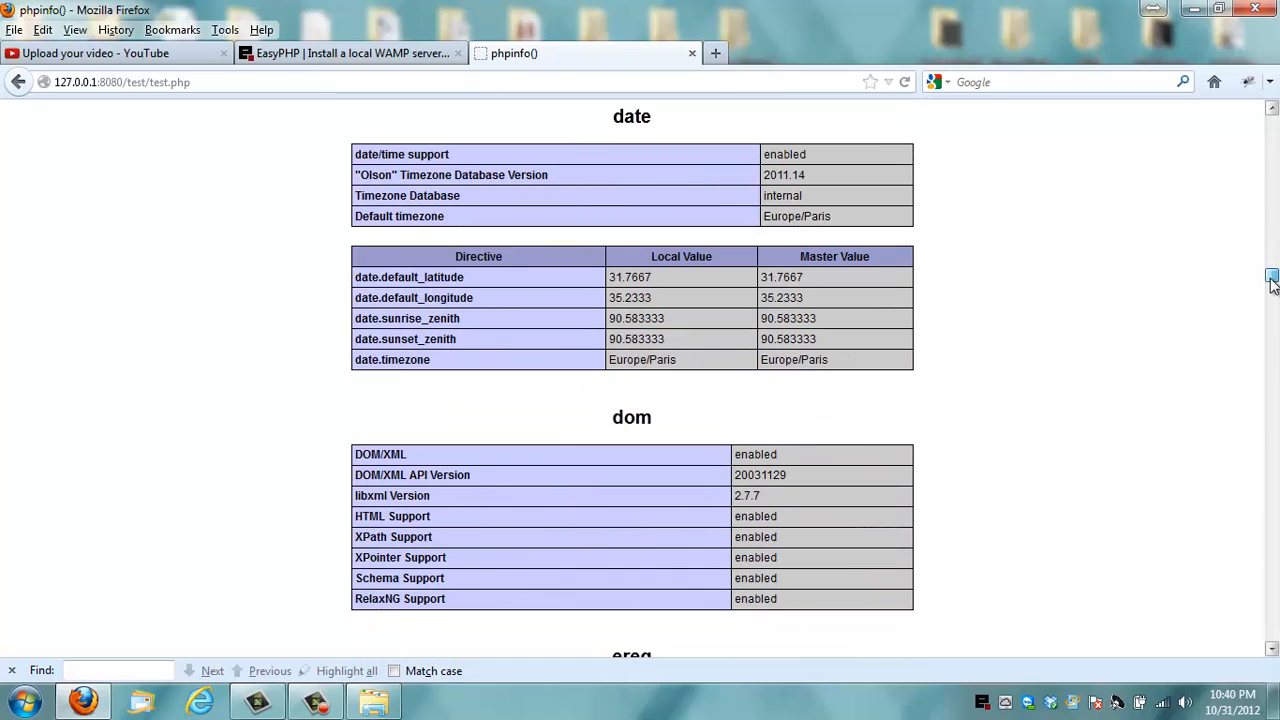
pyautogui.scroll(3)
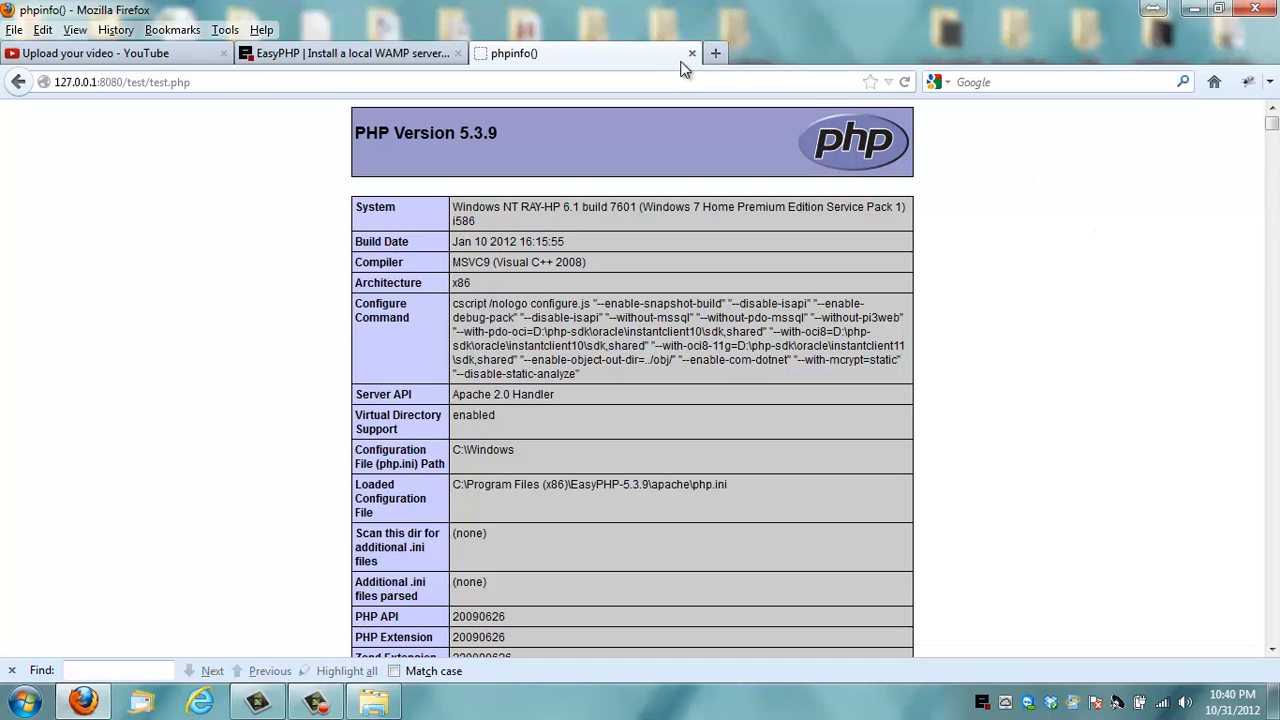
pyautogui.moveTo(692, 52)
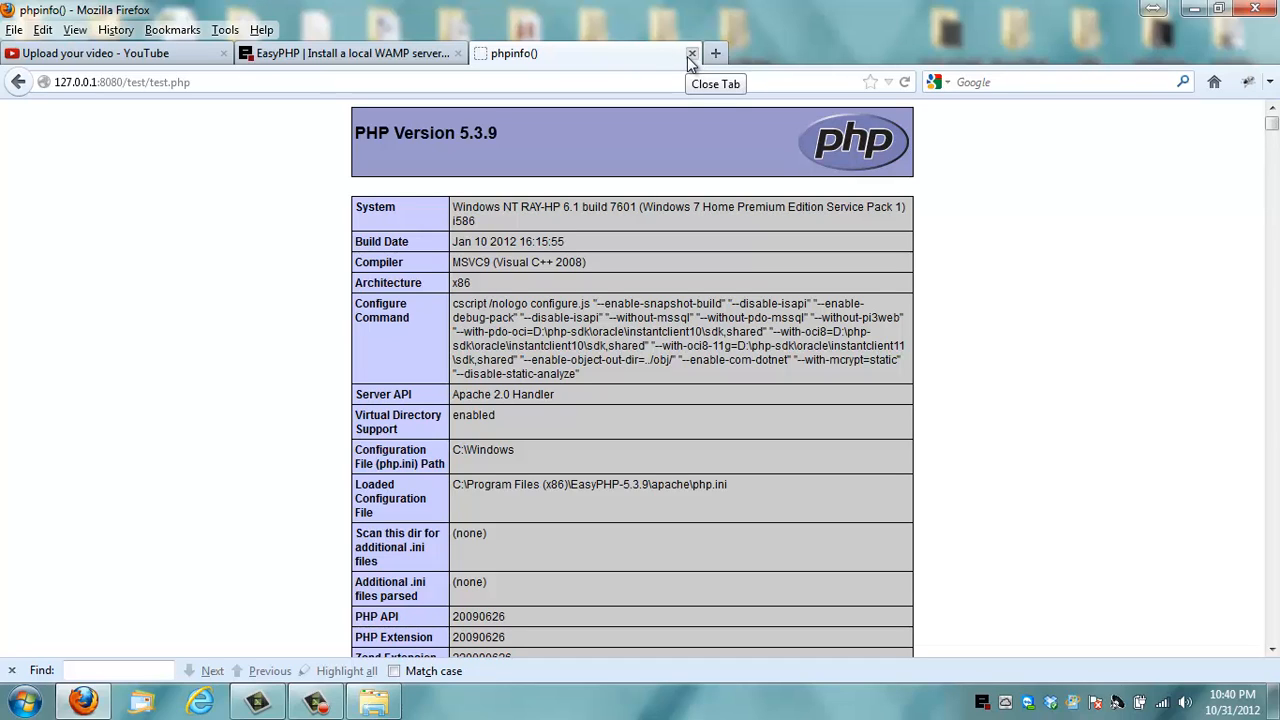
pyautogui.moveTo(692, 68)
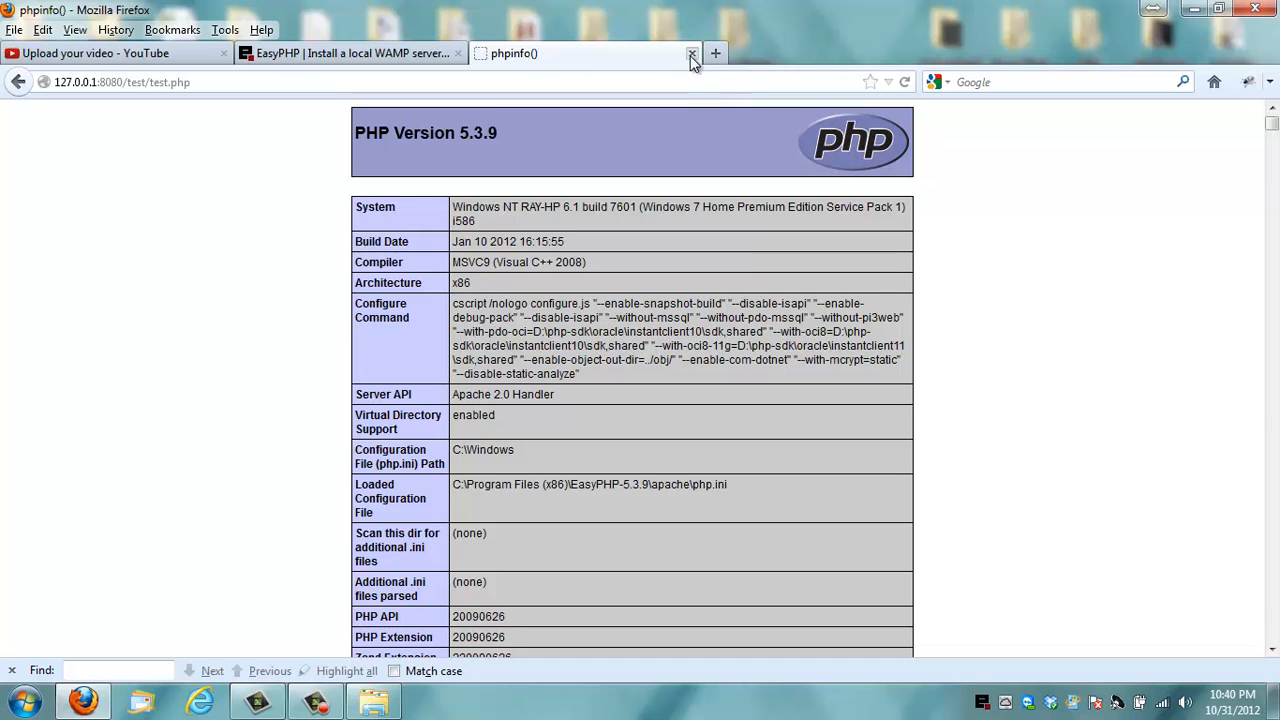
pyautogui.moveTo(692, 54)
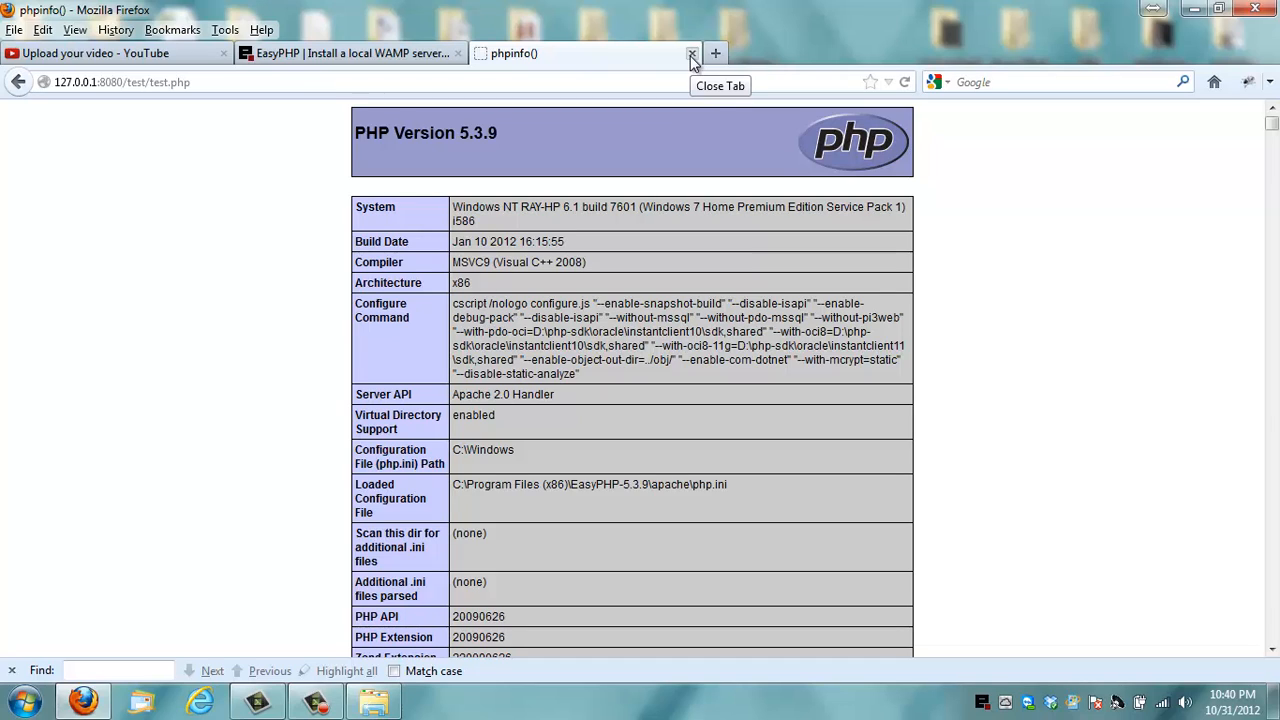
pyautogui.click(692, 52)
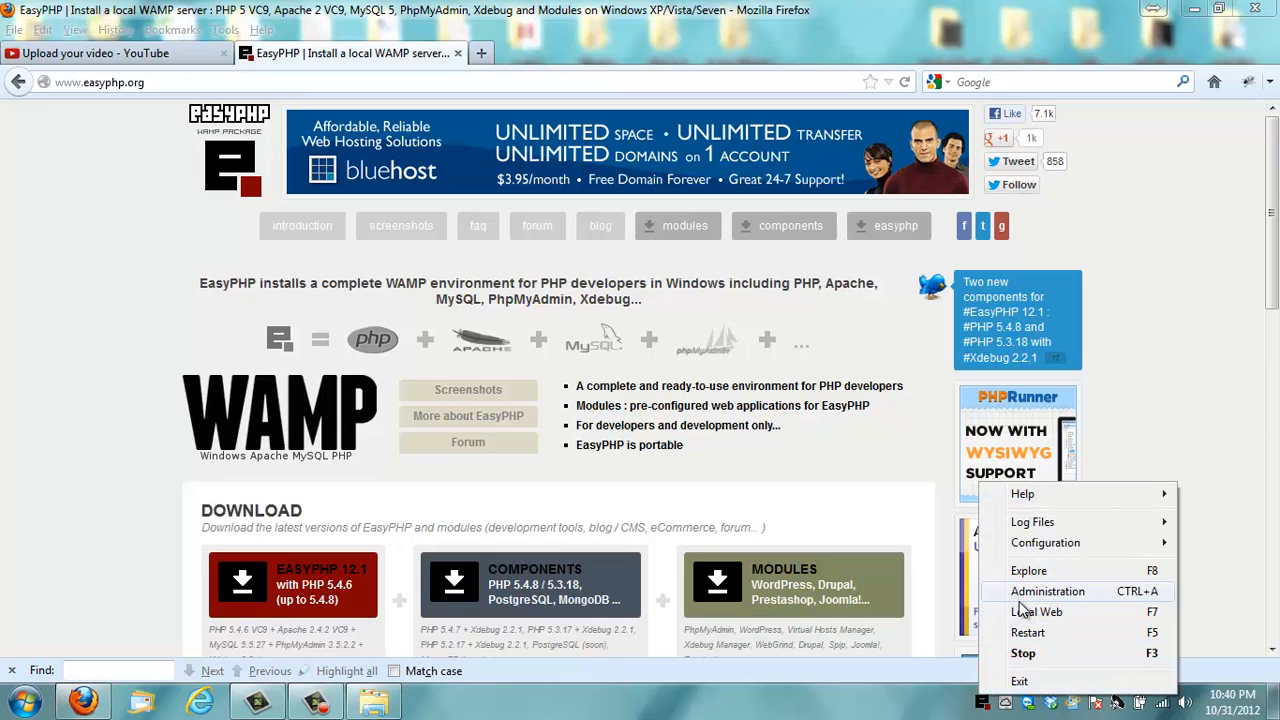
# Step: Go to the Administration page and launch the MySQL Administration PhpMyAdmin module
pyautogui.click(1048, 592)
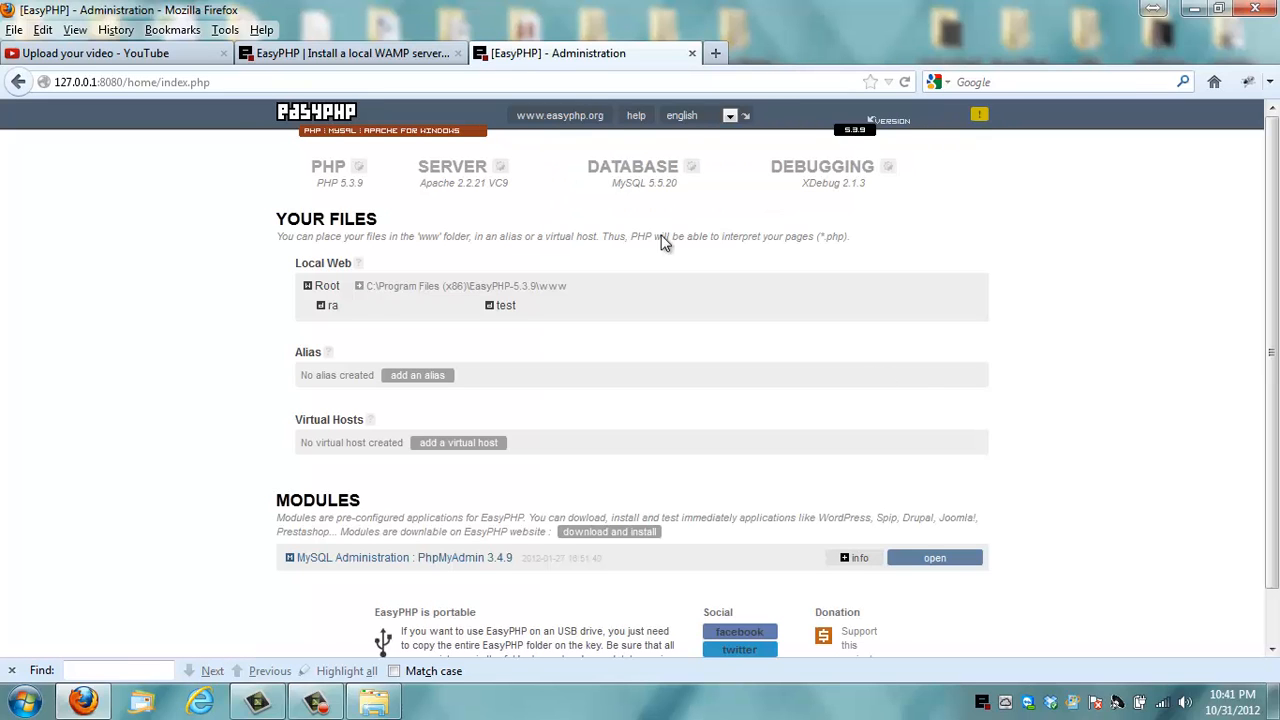
pyautogui.scroll(-3)
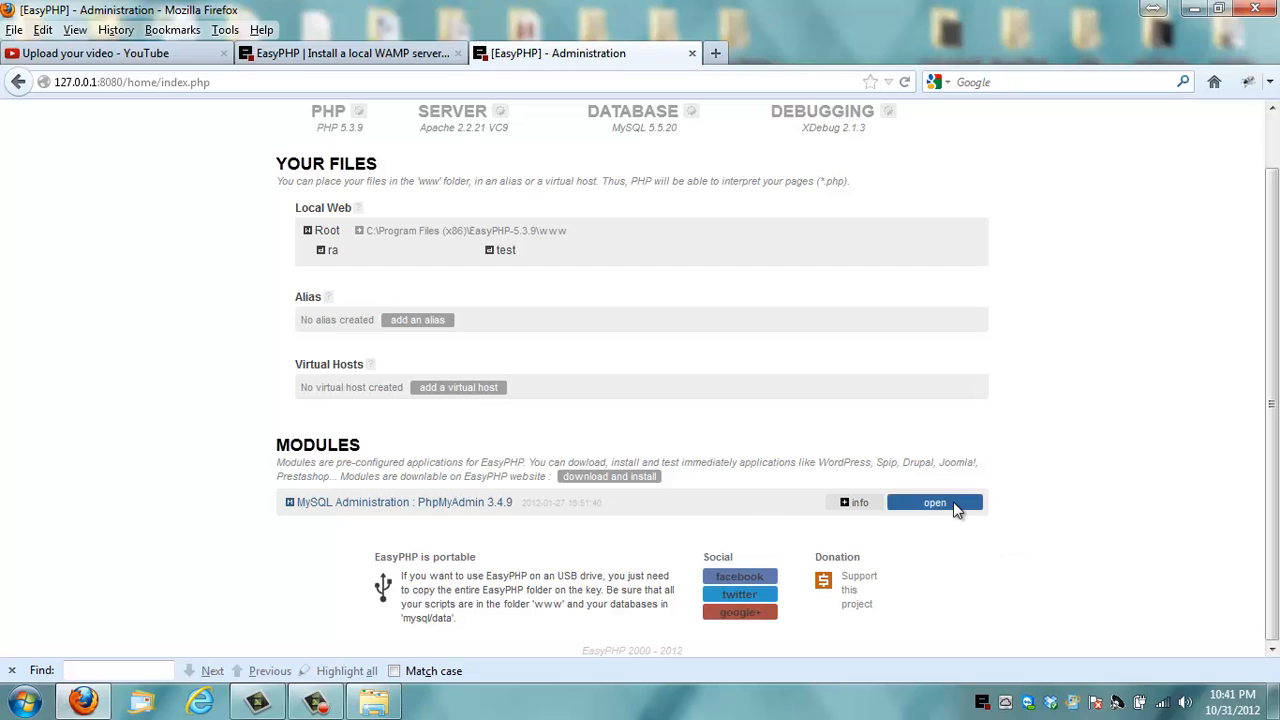
pyautogui.moveTo(1050, 590)
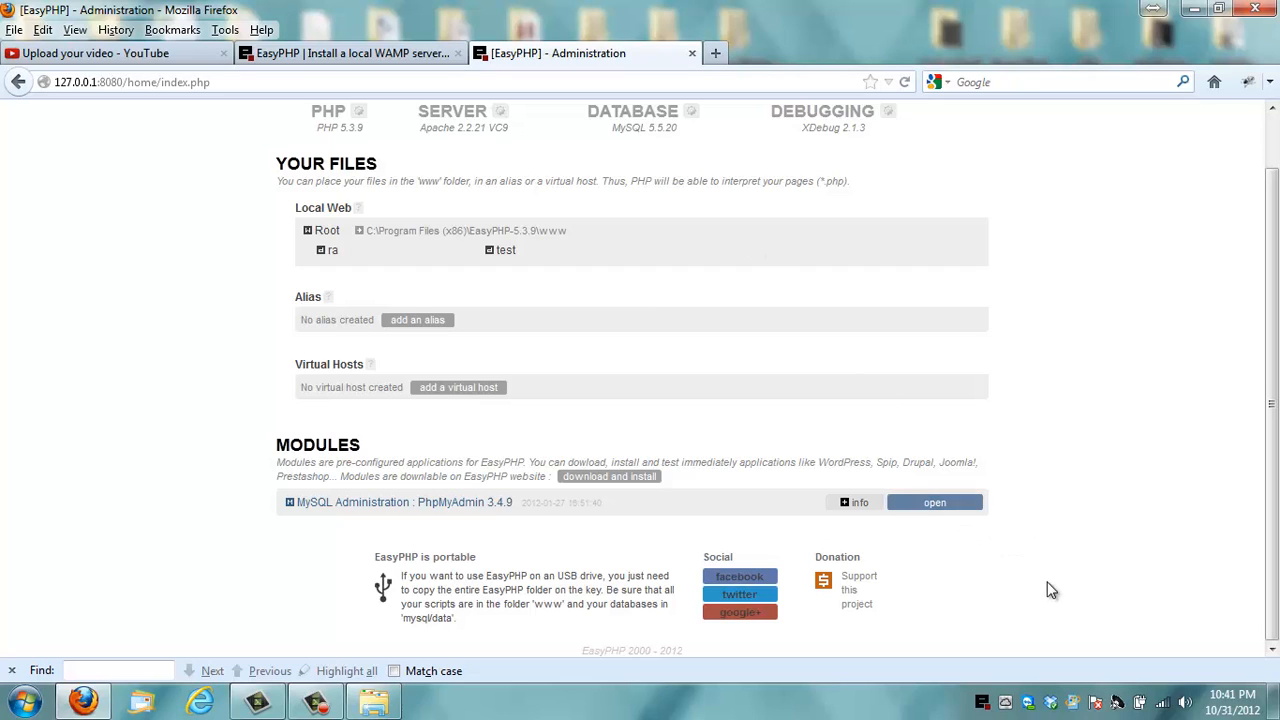
pyautogui.click(934, 502)
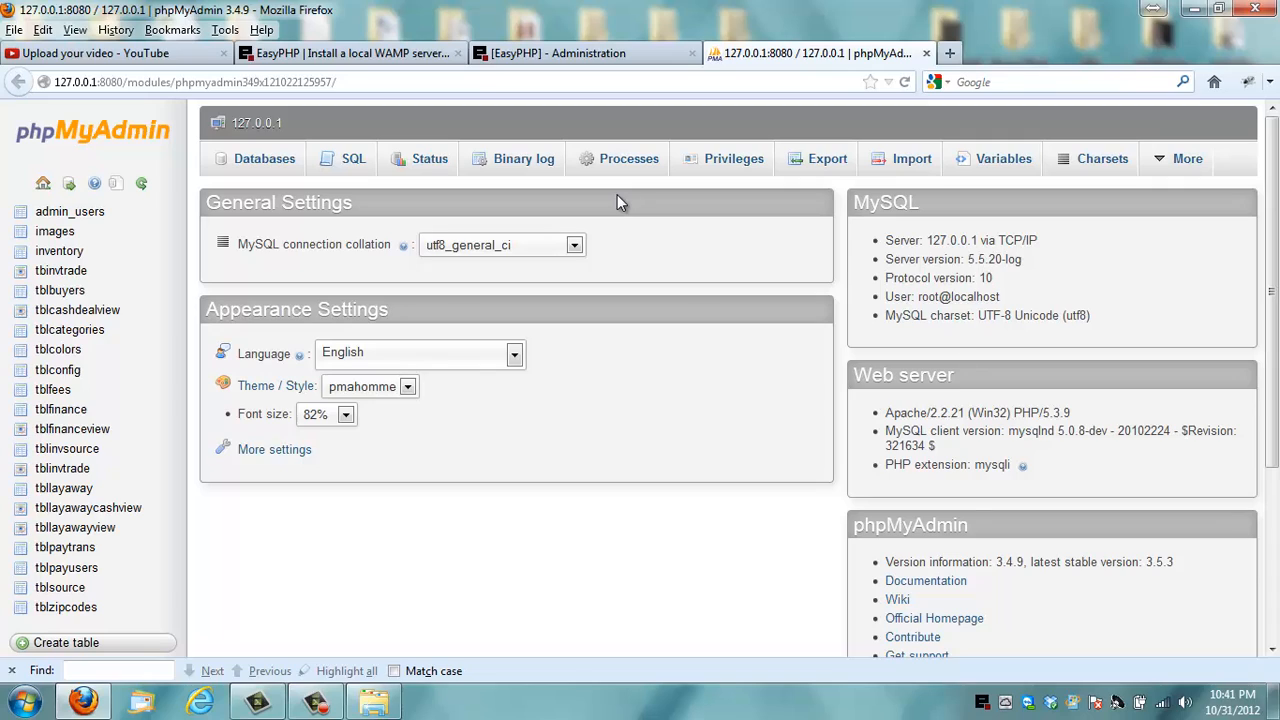
pyautogui.moveTo(378, 262)
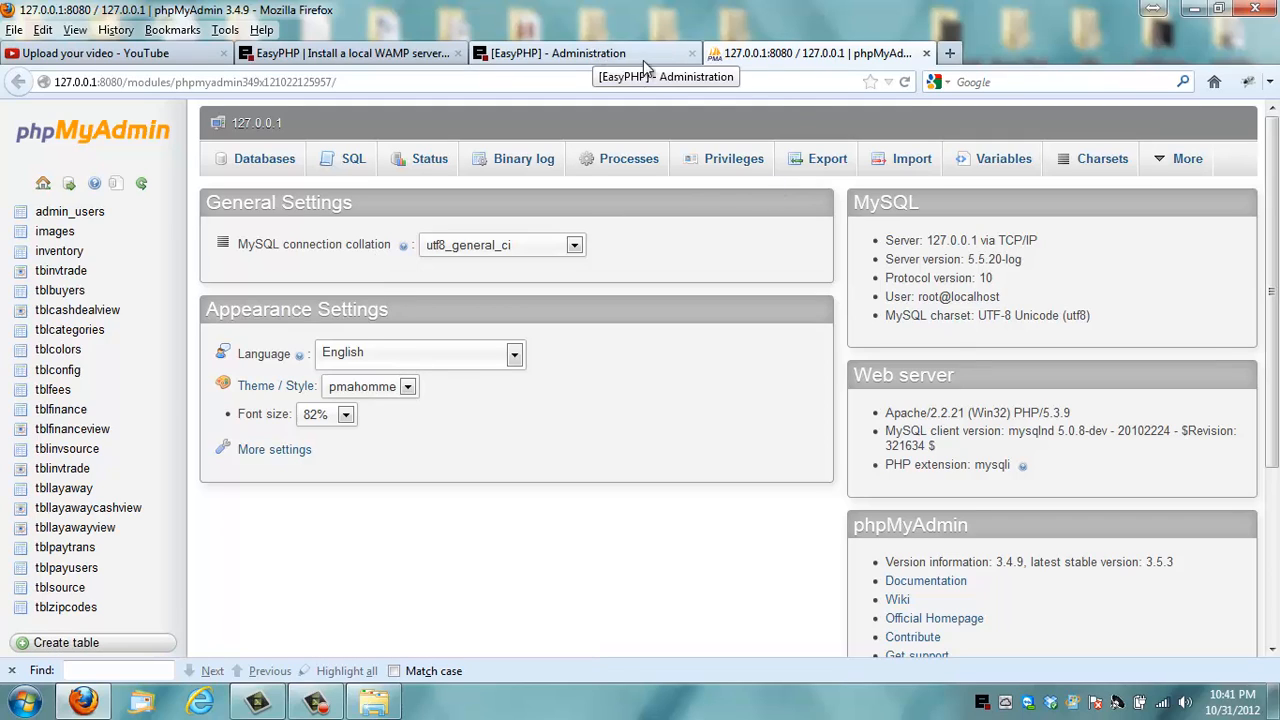
pyautogui.moveTo(850, 330)
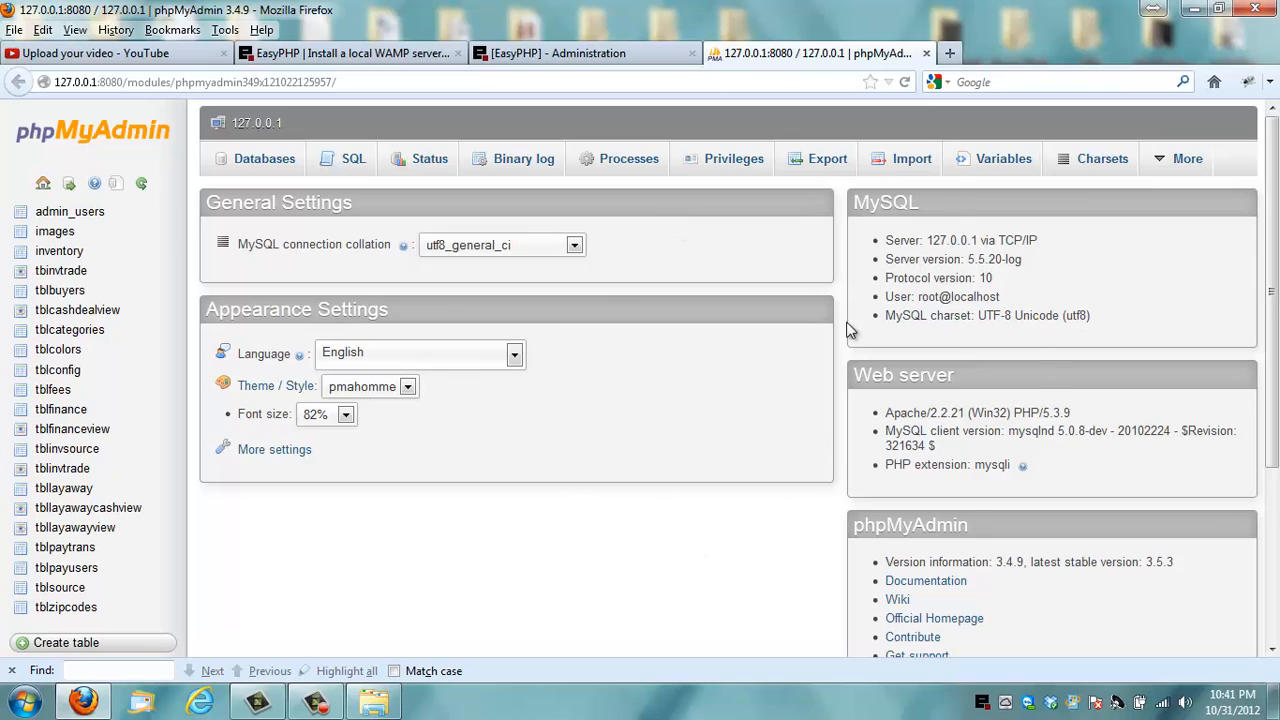
pyautogui.moveTo(808, 320)
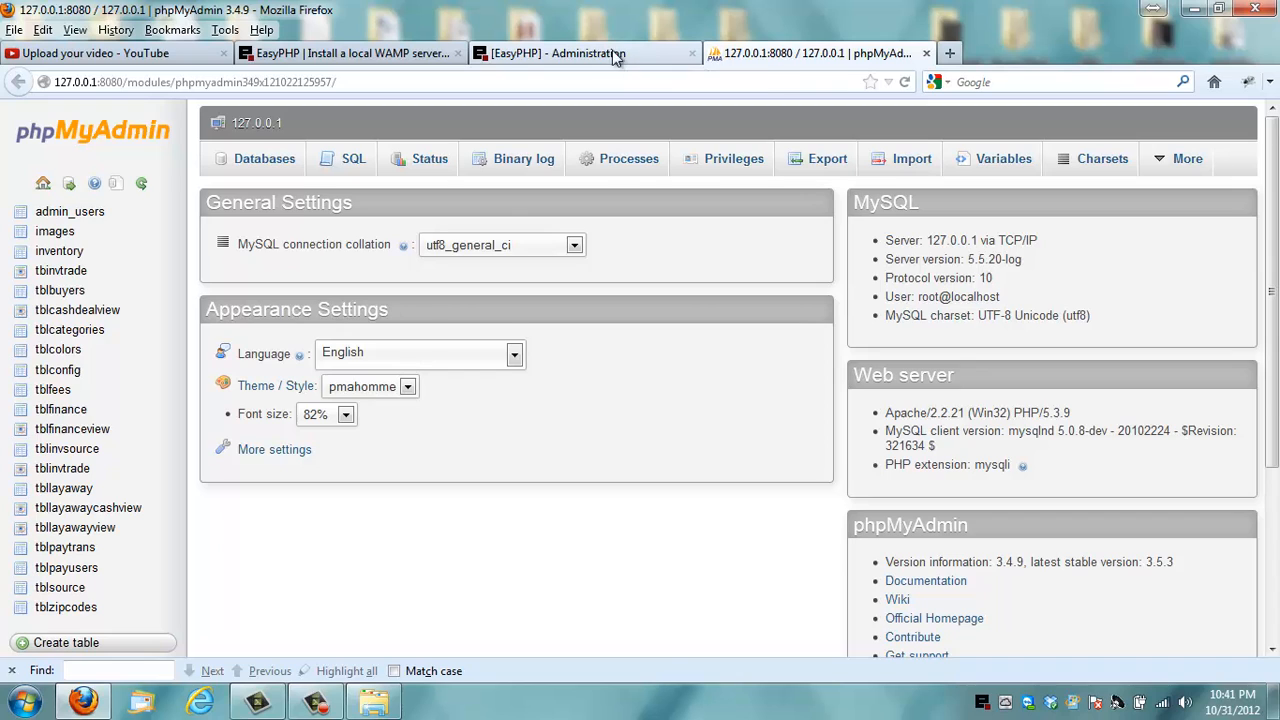
pyautogui.click(556, 52)
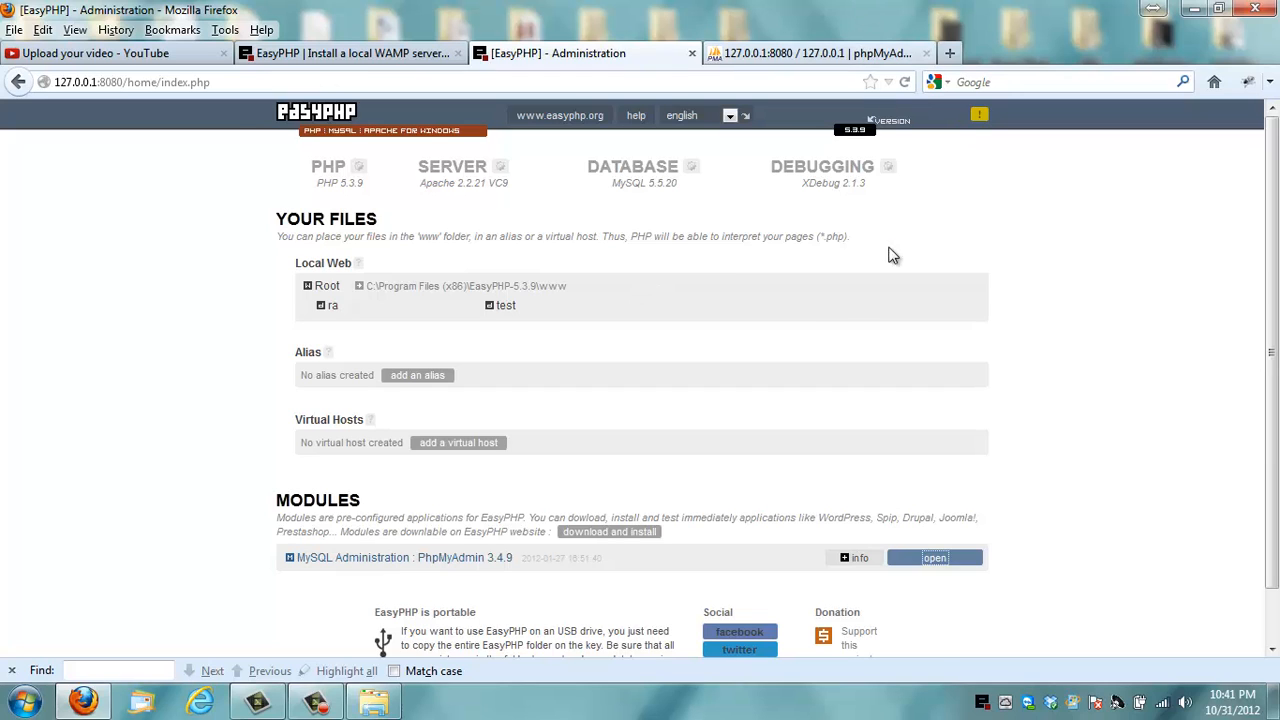
pyautogui.click(934, 558)
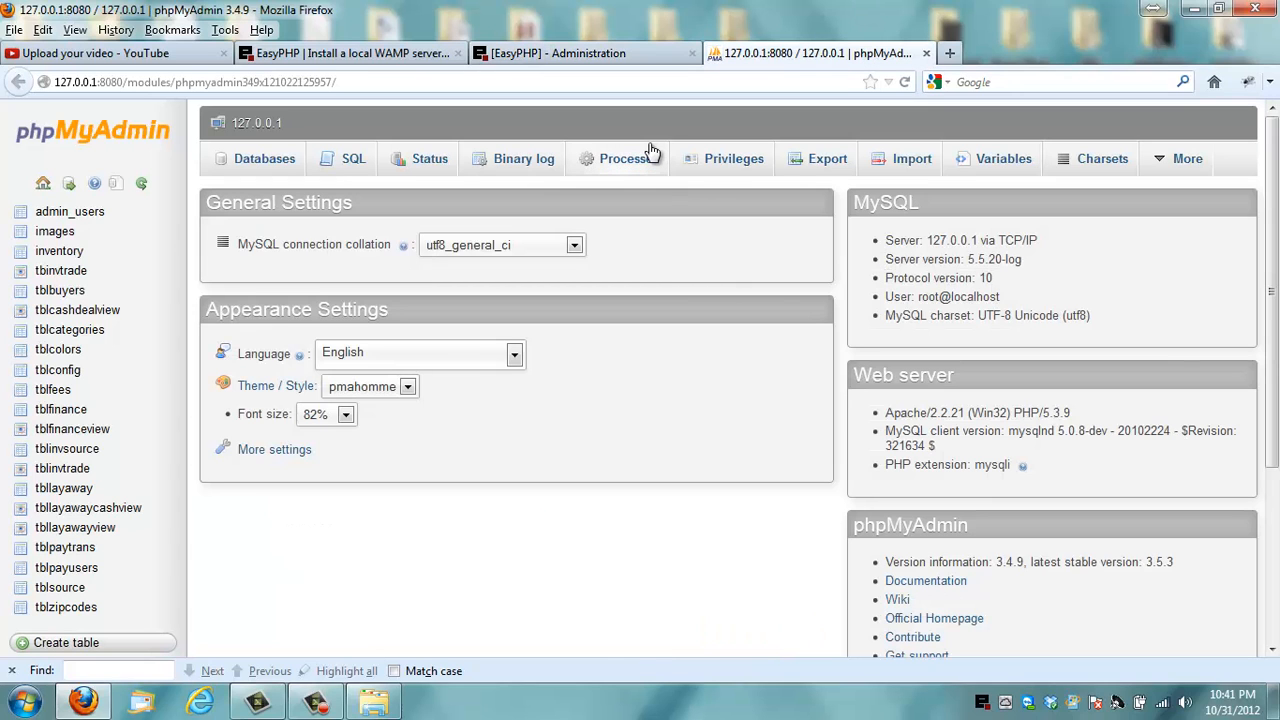
pyautogui.moveTo(740, 378)
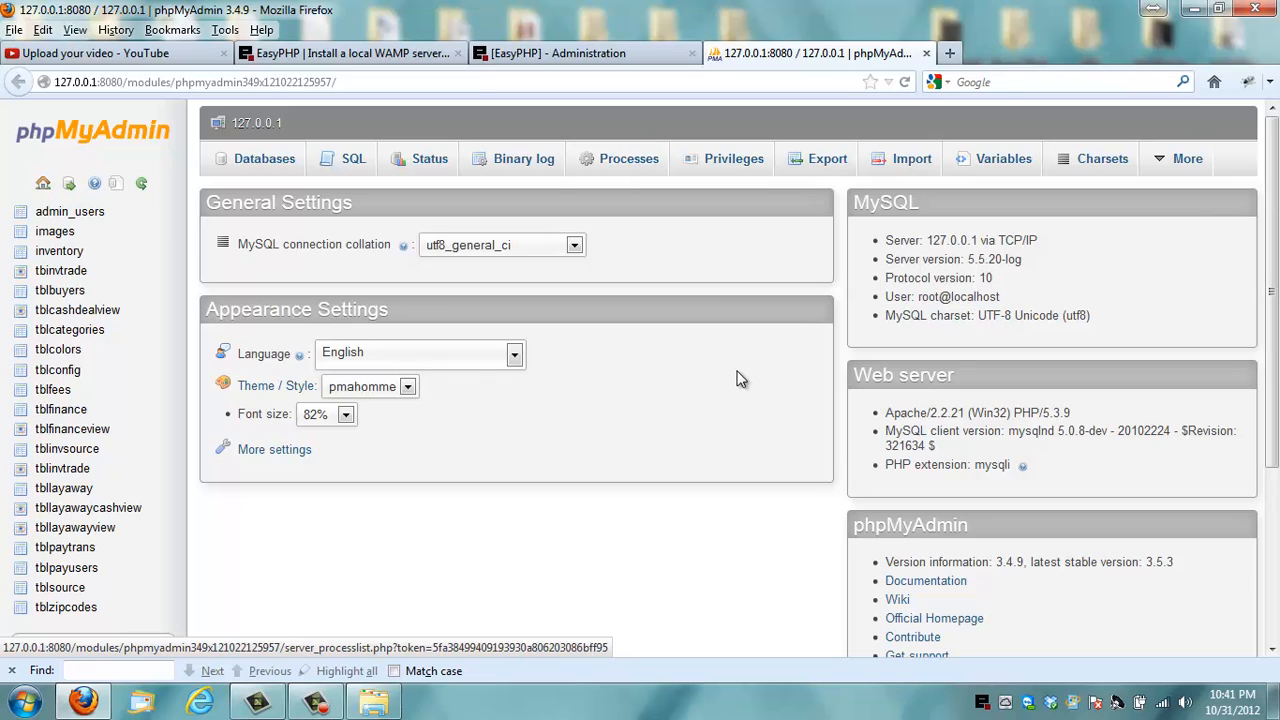